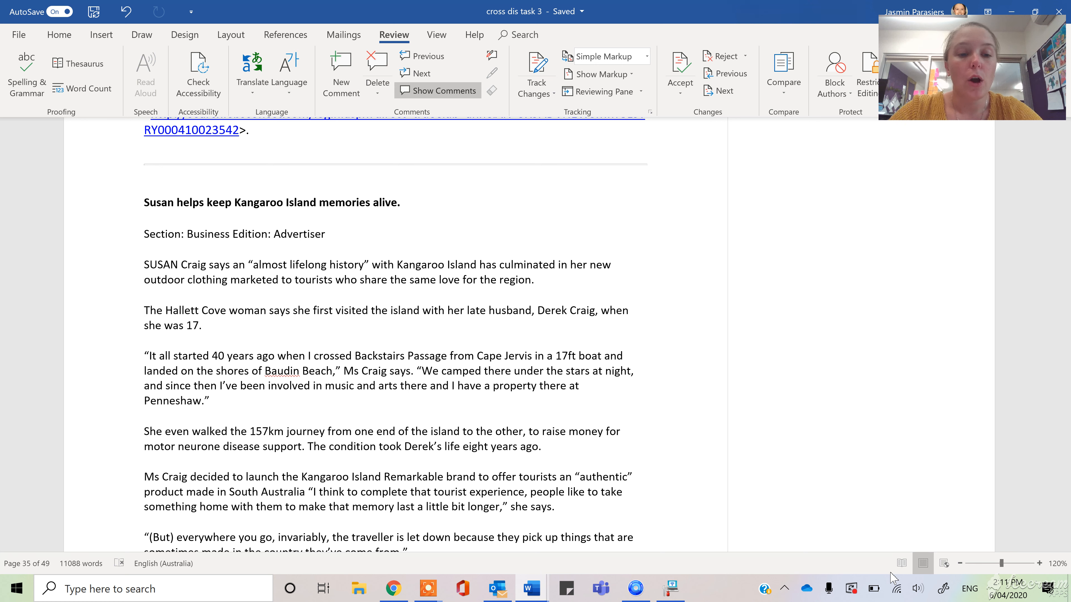
Comment 'Linked to nature and outdoors' on the neck-to-knees sentence.
{"action": "scroll", "scroll_direction": "down", "scroll_amount": 3}
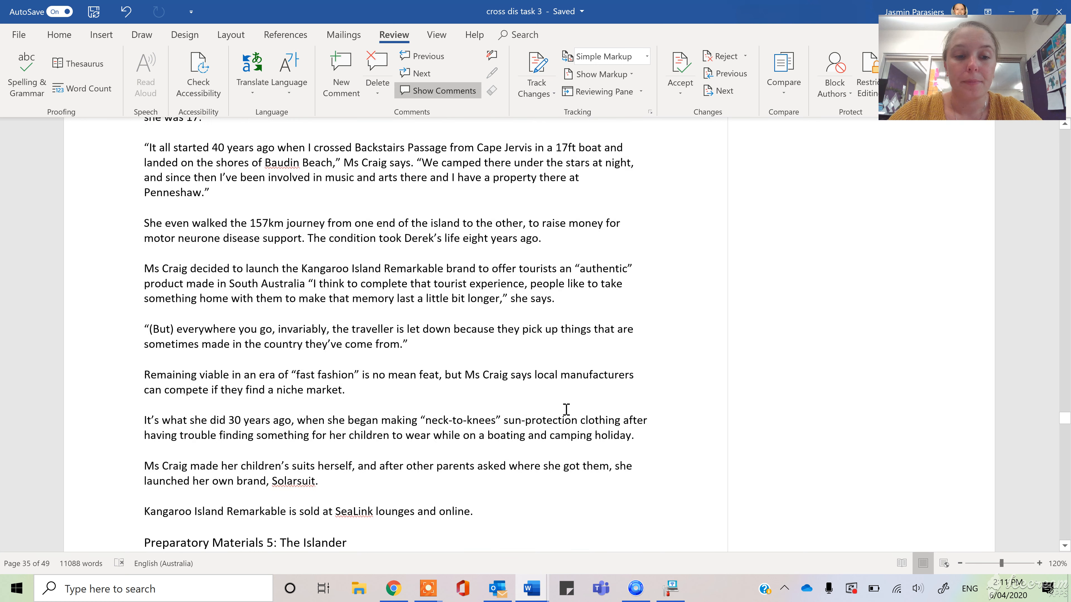
{"action": "scroll", "scroll_direction": "down", "scroll_amount": 3}
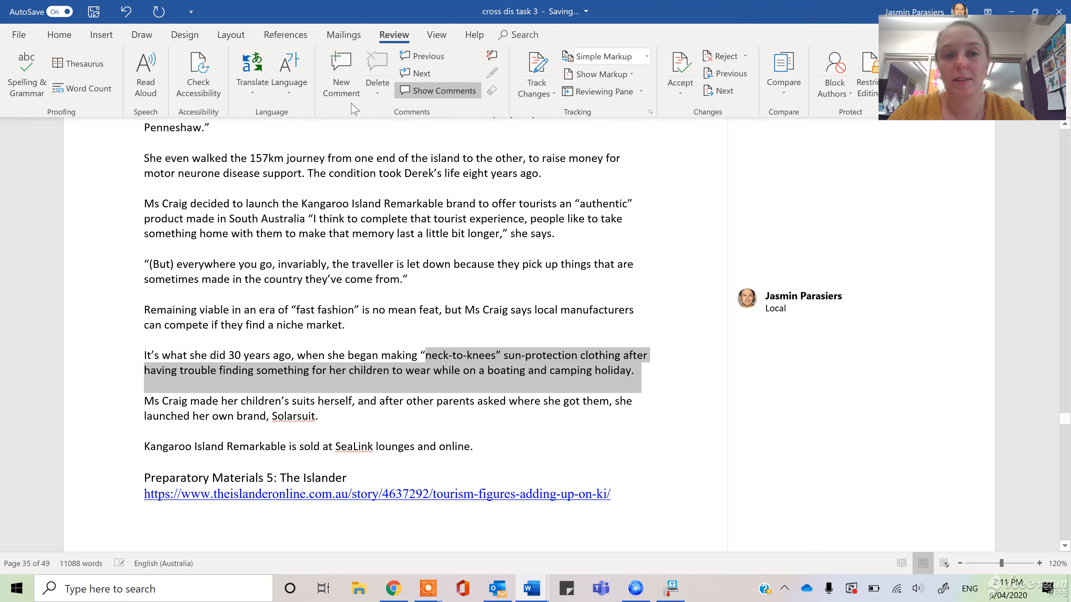
{"action": "left_click", "coordinate": [341, 74]}
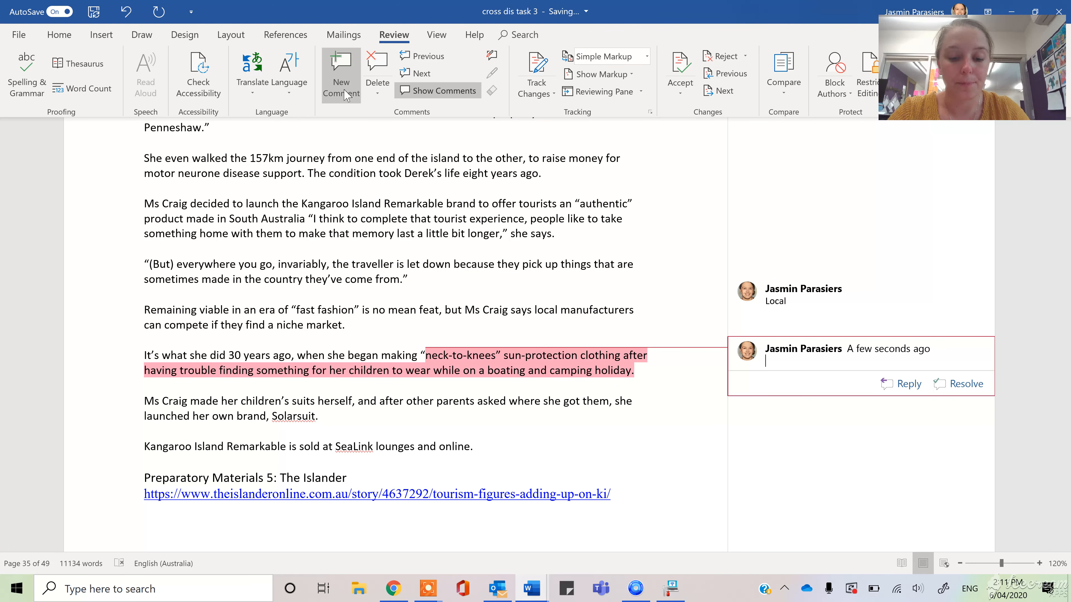
{"action": "type", "text": "Linked to t"}
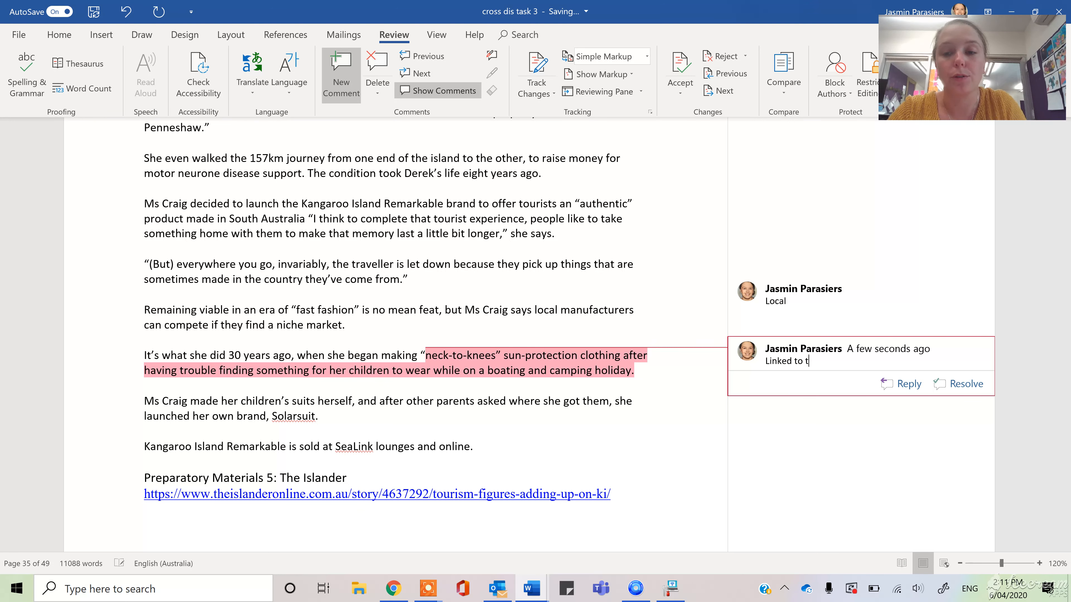
{"action": "type", "text": "nature and ou"}
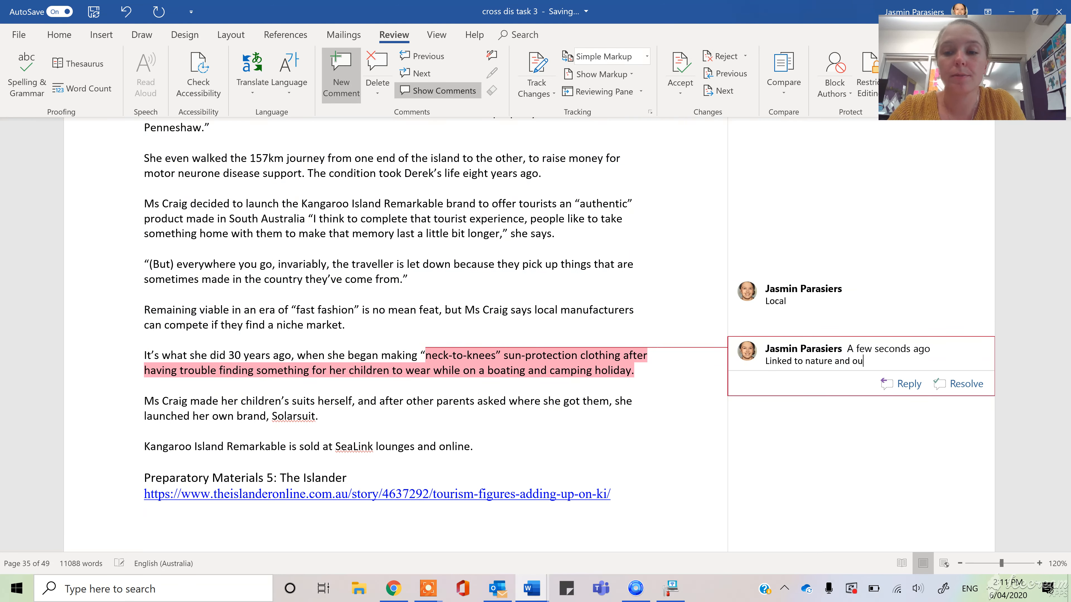
{"action": "type", "text": "tdoors"}
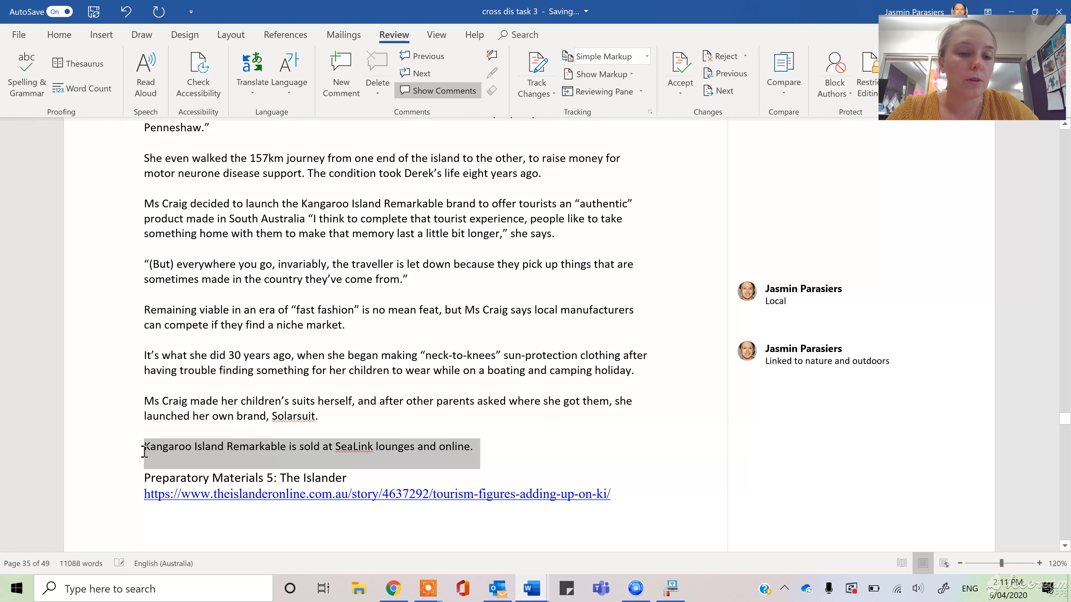
Comment 'Remarkable brand – look into it' on the SeaLink sales sentence.
{"action": "left_click", "coordinate": [340, 74]}
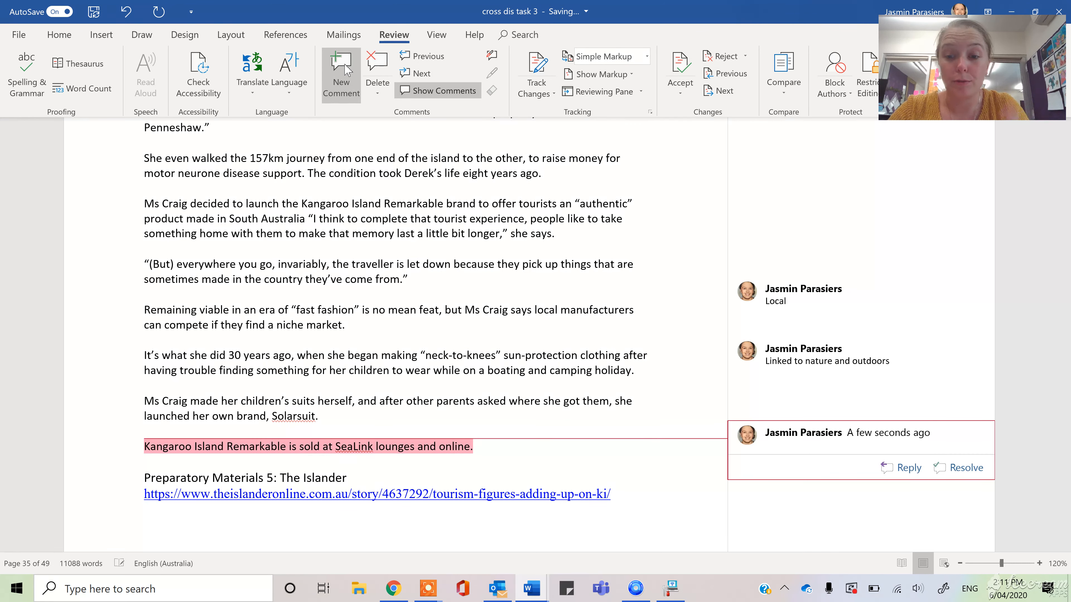
{"action": "type", "text": "Remarkable"}
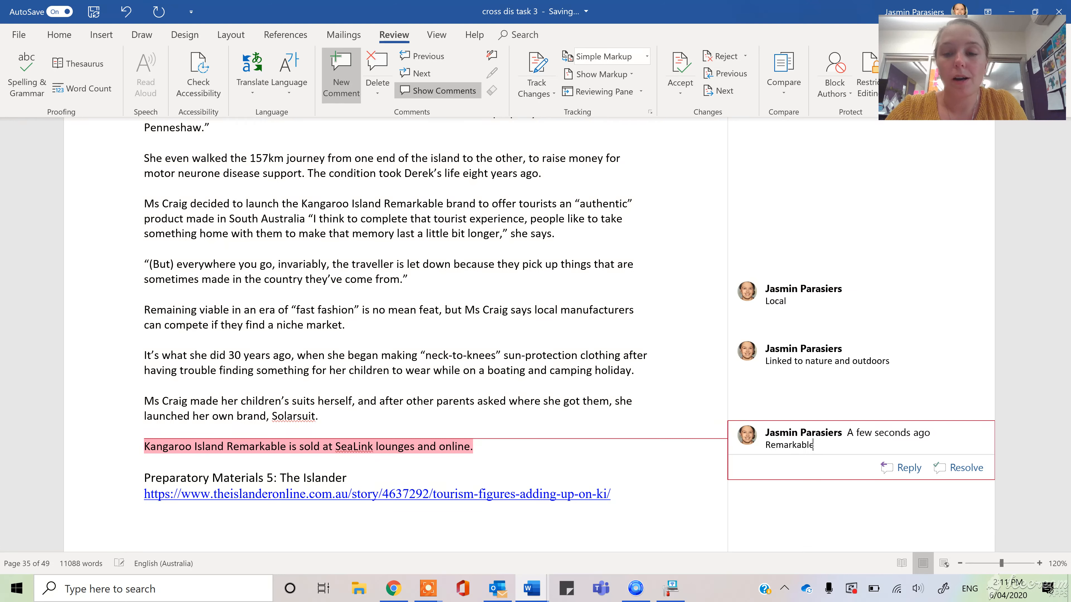
{"action": "type", "text": "brand -"}
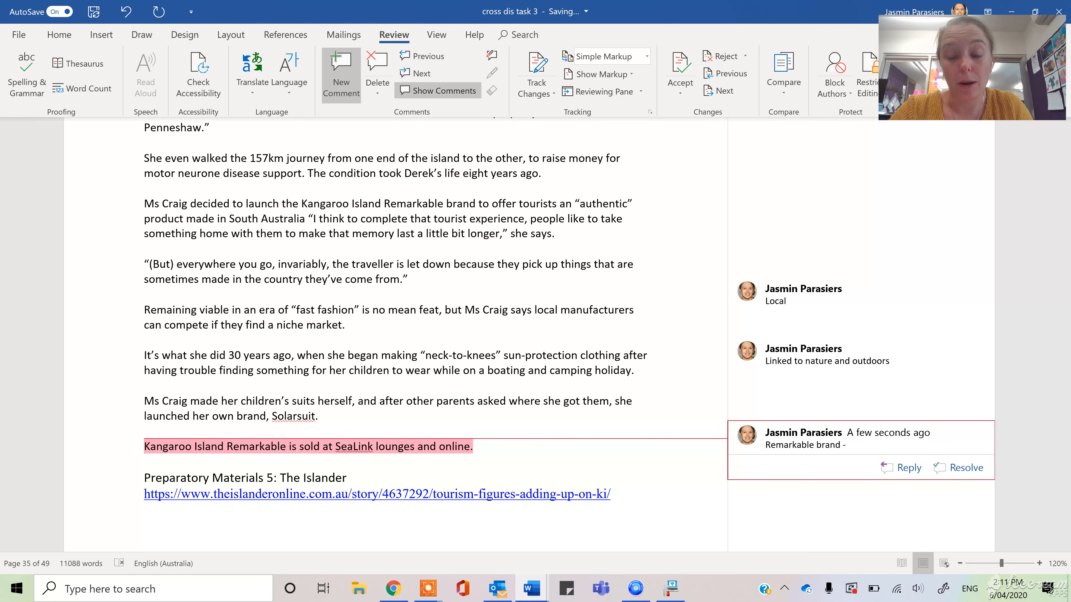
{"action": "type", "text": "– look i"}
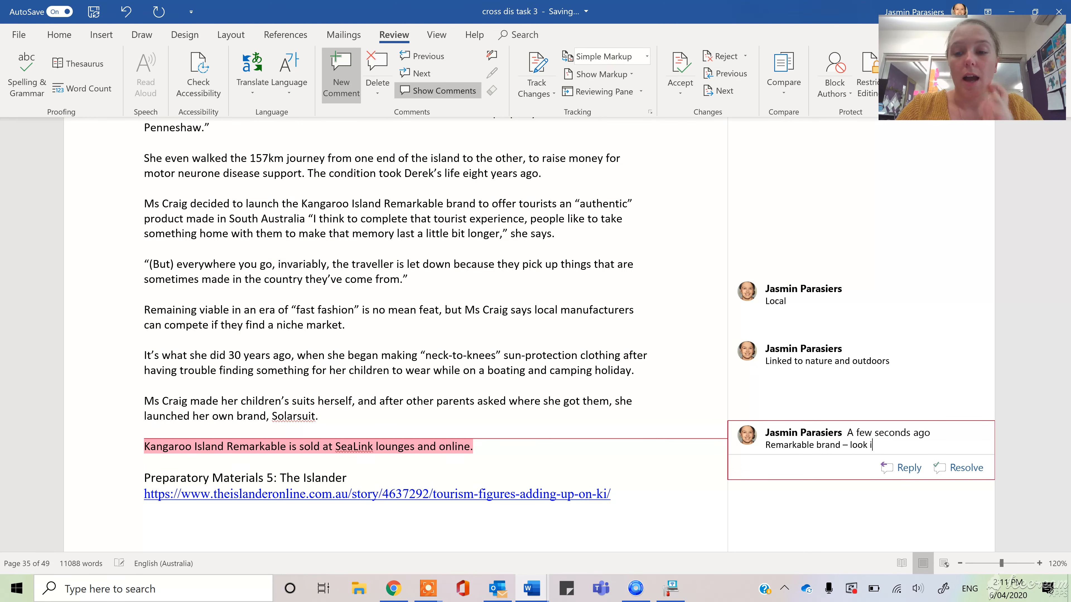
{"action": "type", "text": "nto it"}
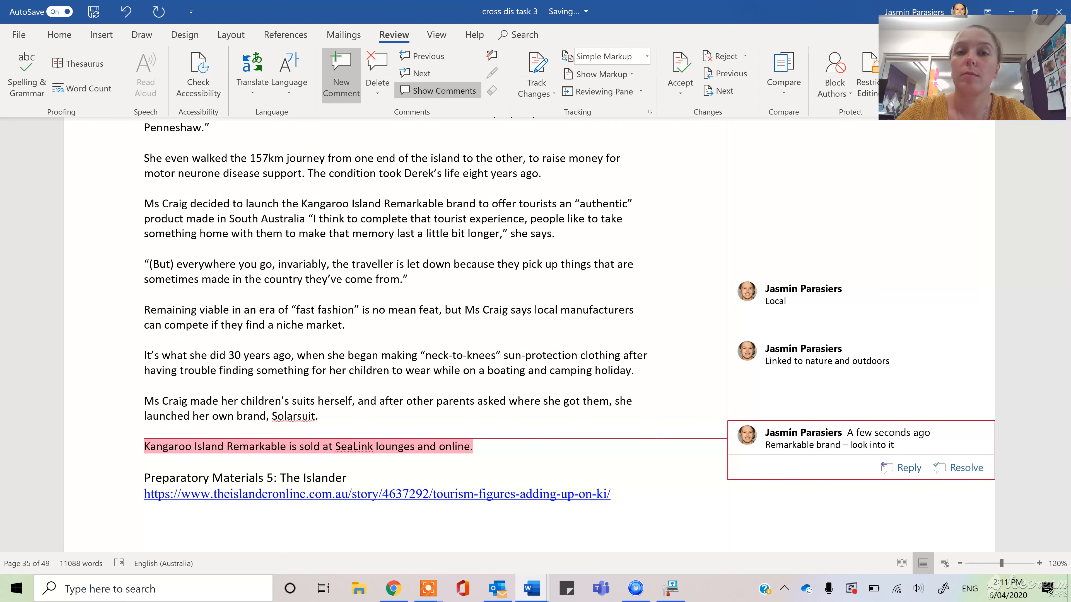
Scroll down from the View tab to The Islander's Kangaroo Island visitor-numbers article.
{"action": "left_click", "coordinate": [436, 34]}
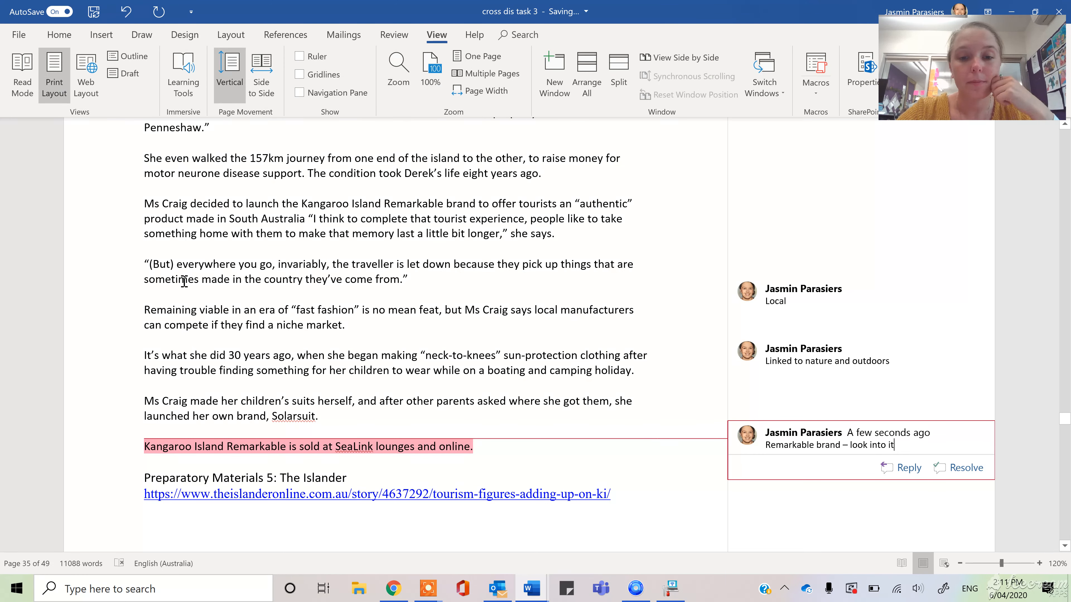
{"action": "scroll", "scroll_direction": "down", "scroll_amount": 3}
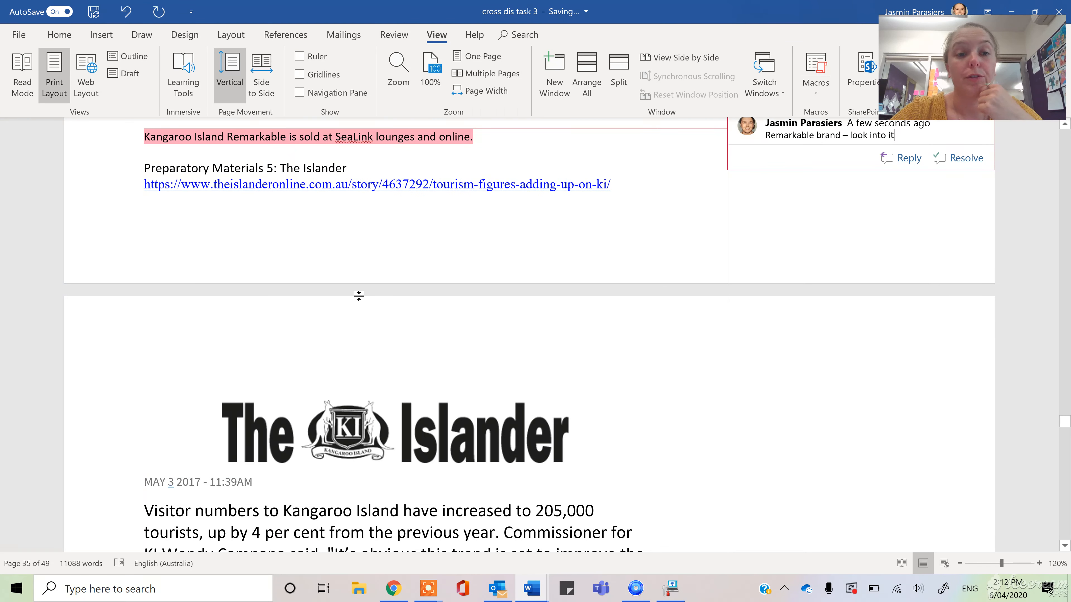
{"action": "scroll", "scroll_direction": "down", "scroll_amount": 3}
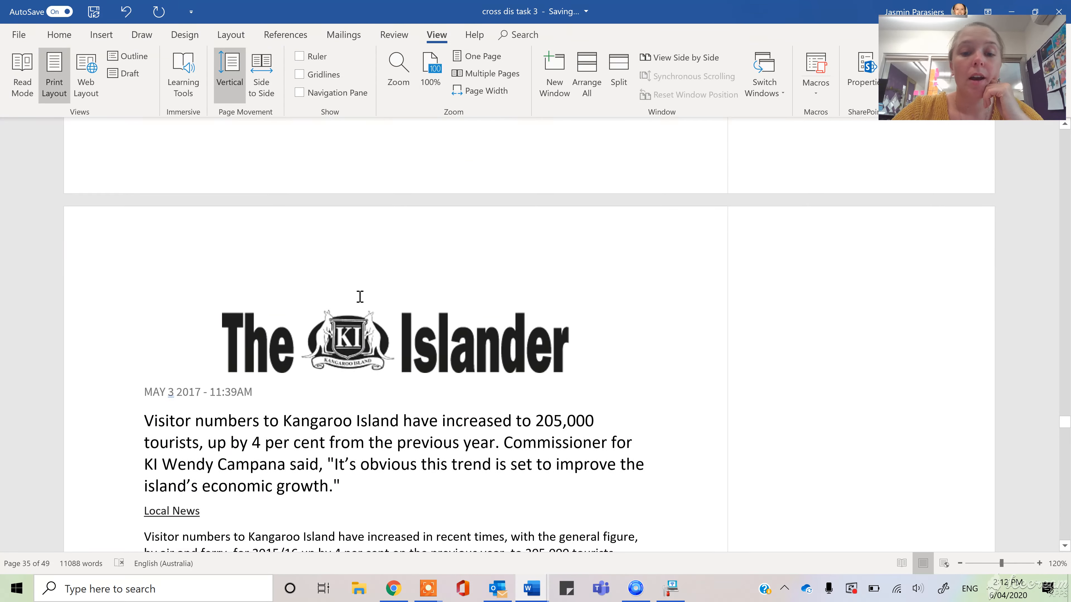
{"action": "scroll", "scroll_direction": "down", "scroll_amount": 3}
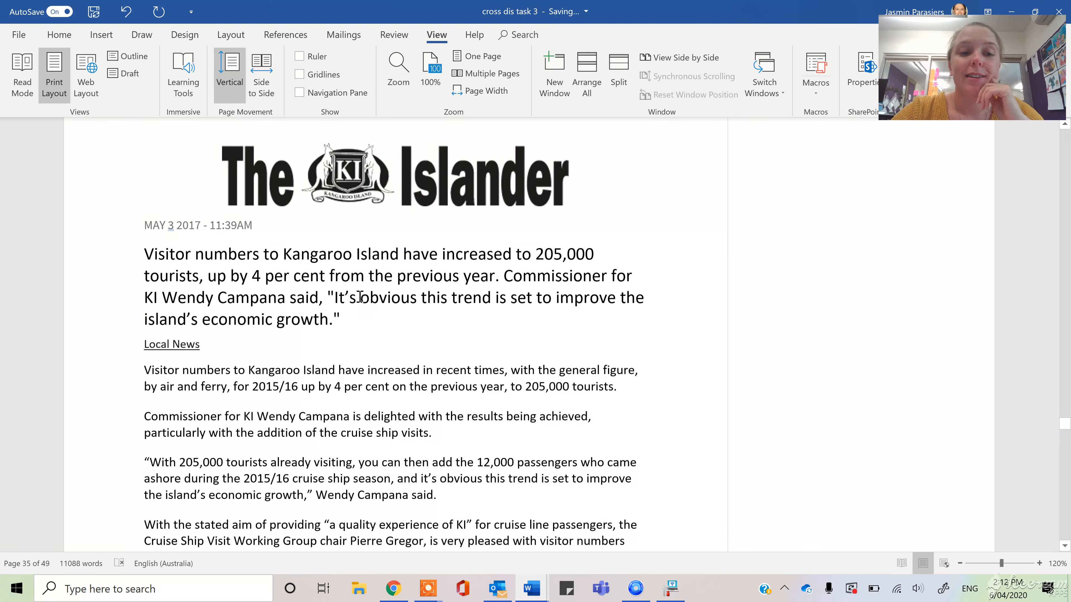
{"action": "scroll", "scroll_direction": "down", "scroll_amount": 3}
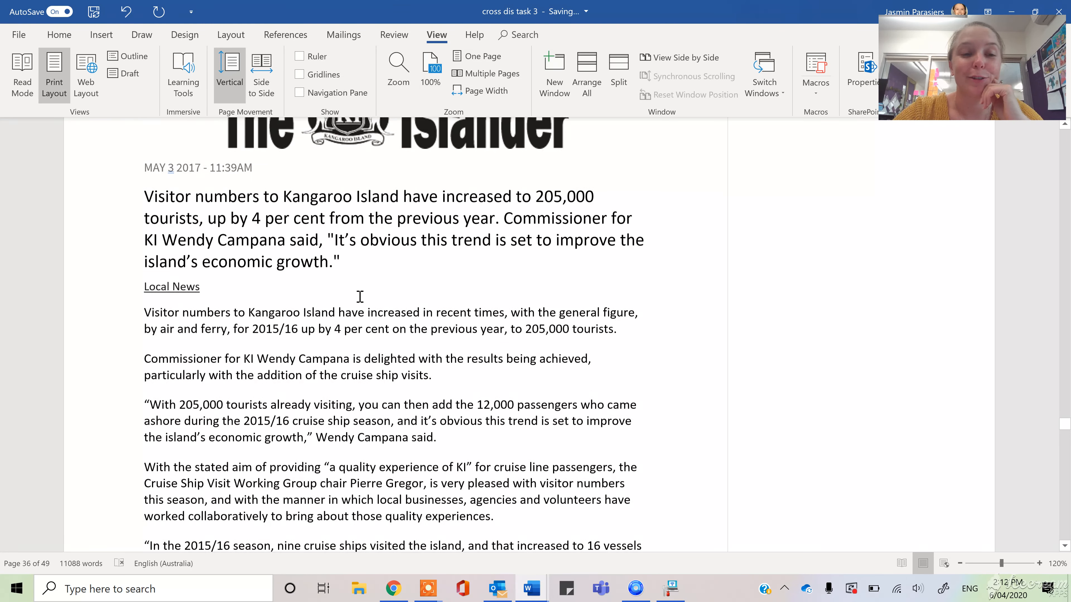
{"action": "scroll", "scroll_direction": "down", "scroll_amount": 3}
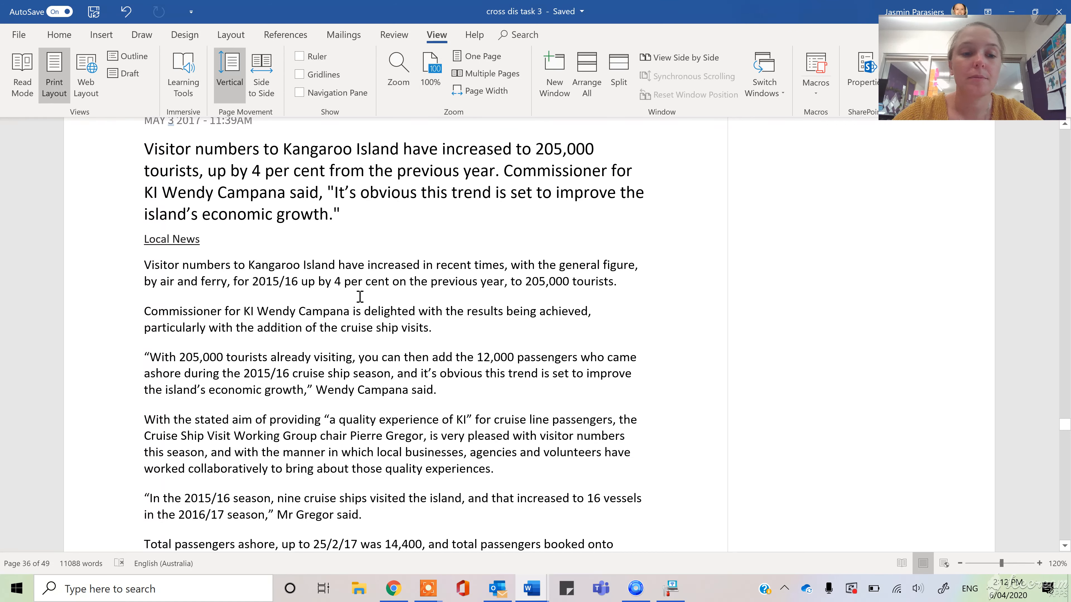
{"action": "scroll", "scroll_direction": "up", "scroll_amount": 3}
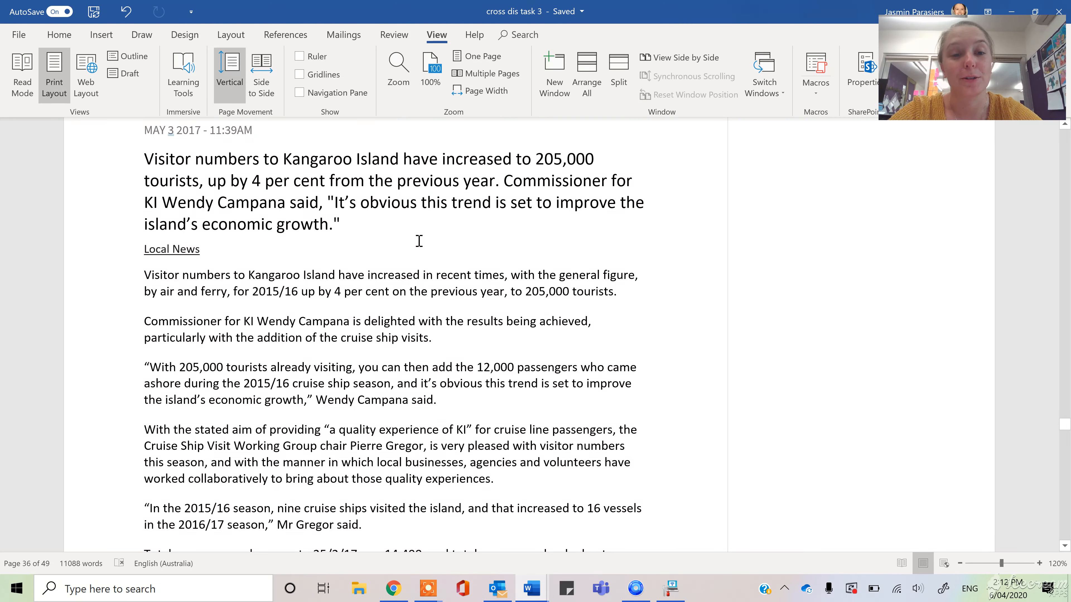
{"action": "mouse_move", "coordinate": [377, 249]}
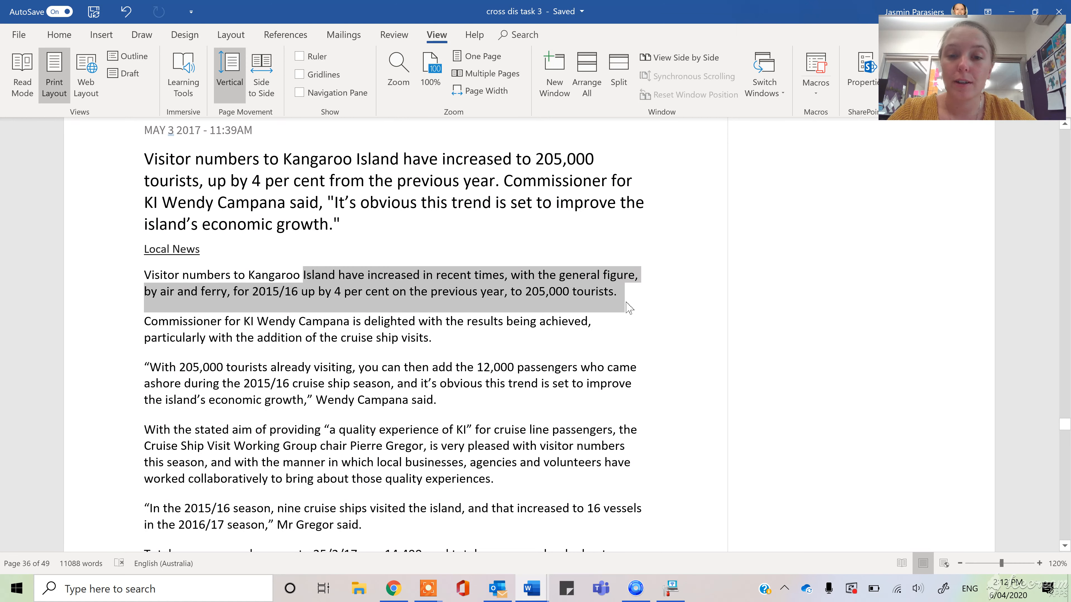
Return to Review and scroll past the Islander article to the Analysis 2 Questions list.
{"action": "left_click", "coordinate": [393, 34]}
{"action": "type", "text": "Trends"}
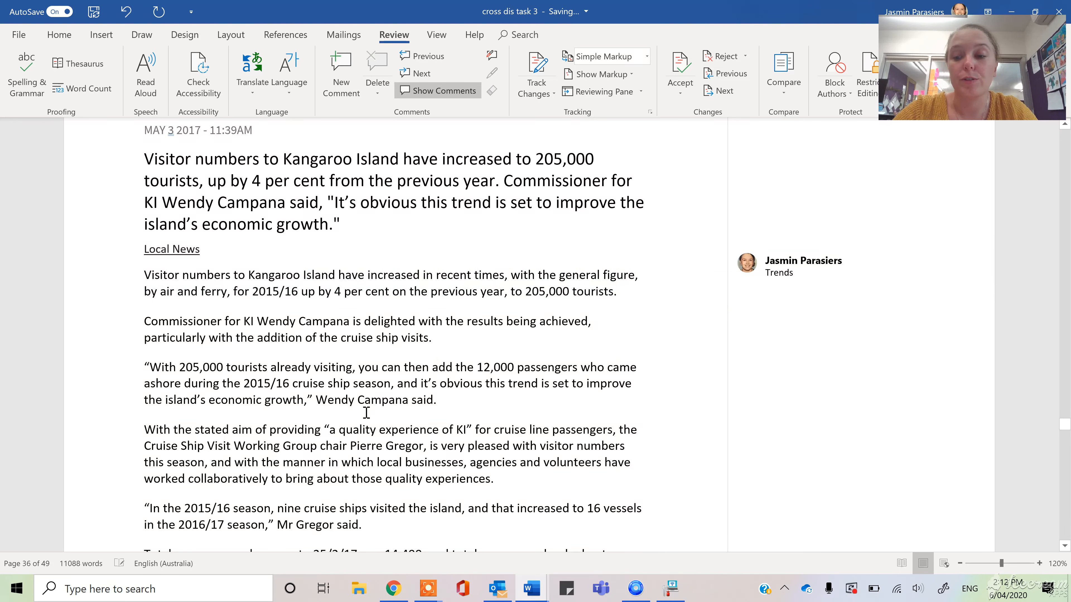
{"action": "scroll", "scroll_direction": "down", "scroll_amount": 3}
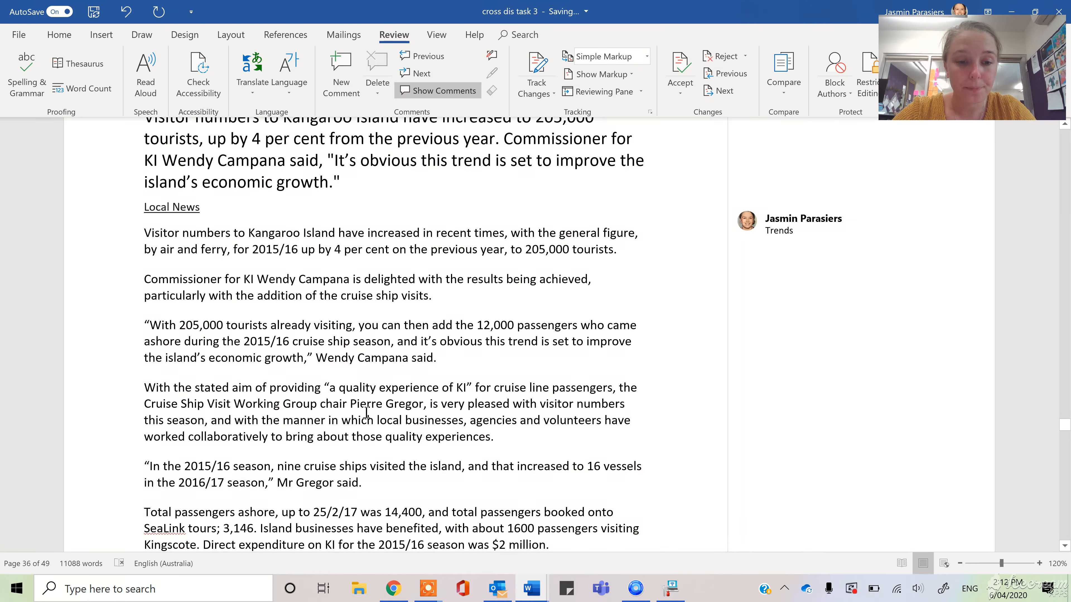
{"action": "scroll", "scroll_direction": "down", "scroll_amount": 3}
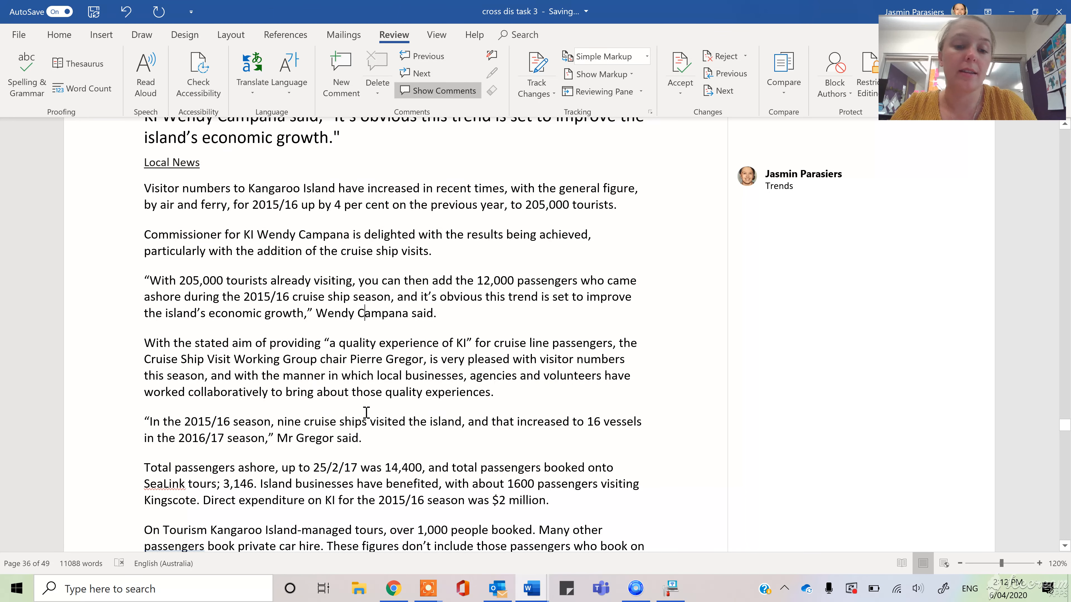
{"action": "scroll", "scroll_direction": "down", "scroll_amount": 3}
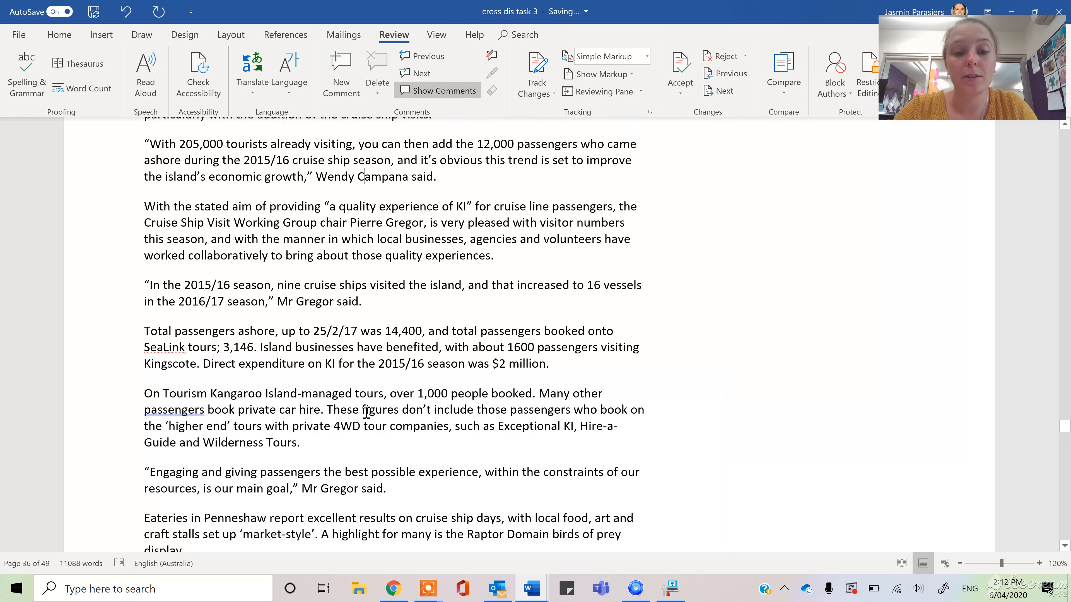
{"action": "scroll", "scroll_direction": "down", "scroll_amount": 3}
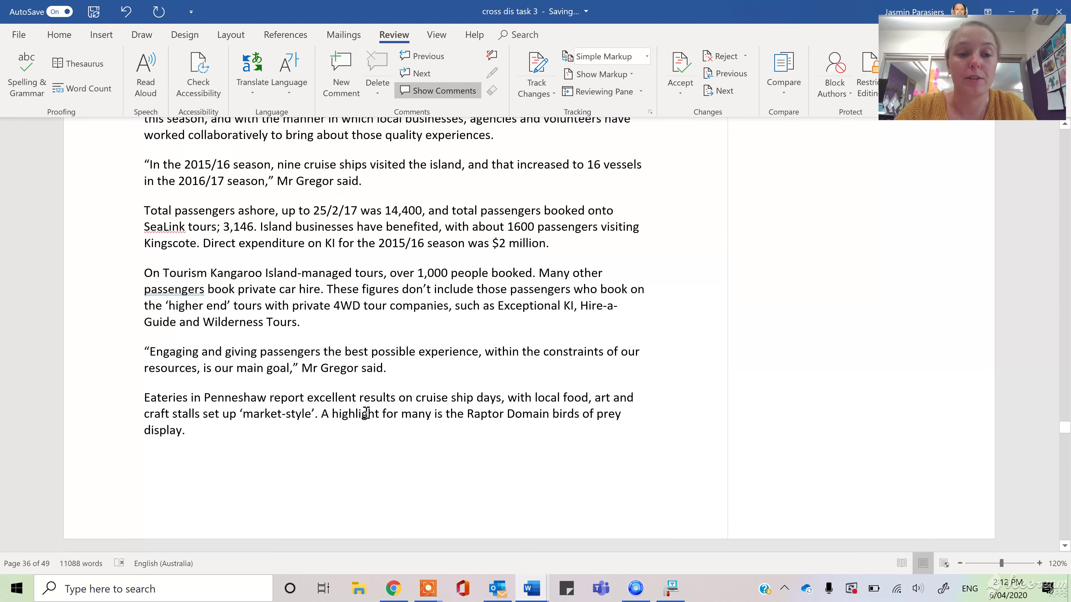
{"action": "scroll", "scroll_direction": "down", "scroll_amount": 3}
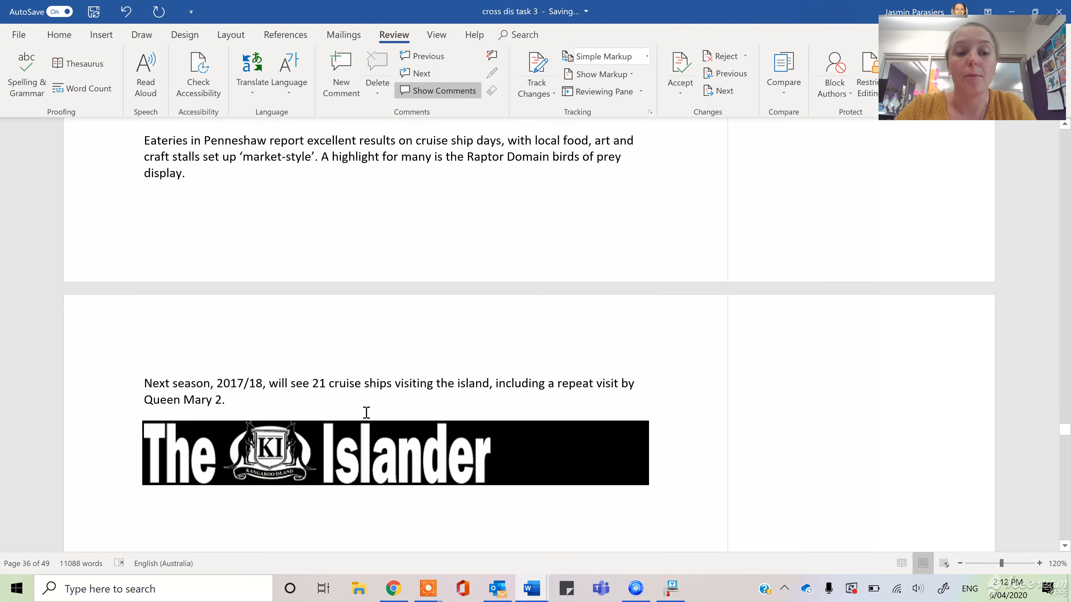
{"action": "scroll", "scroll_direction": "down", "scroll_amount": 3}
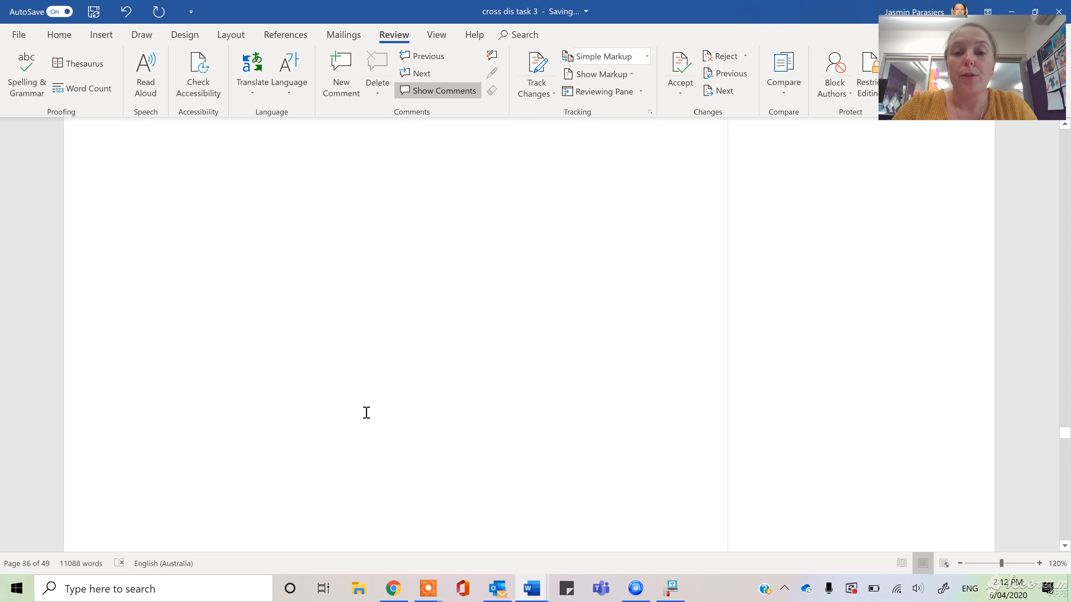
{"action": "scroll", "scroll_direction": "up", "scroll_amount": 3}
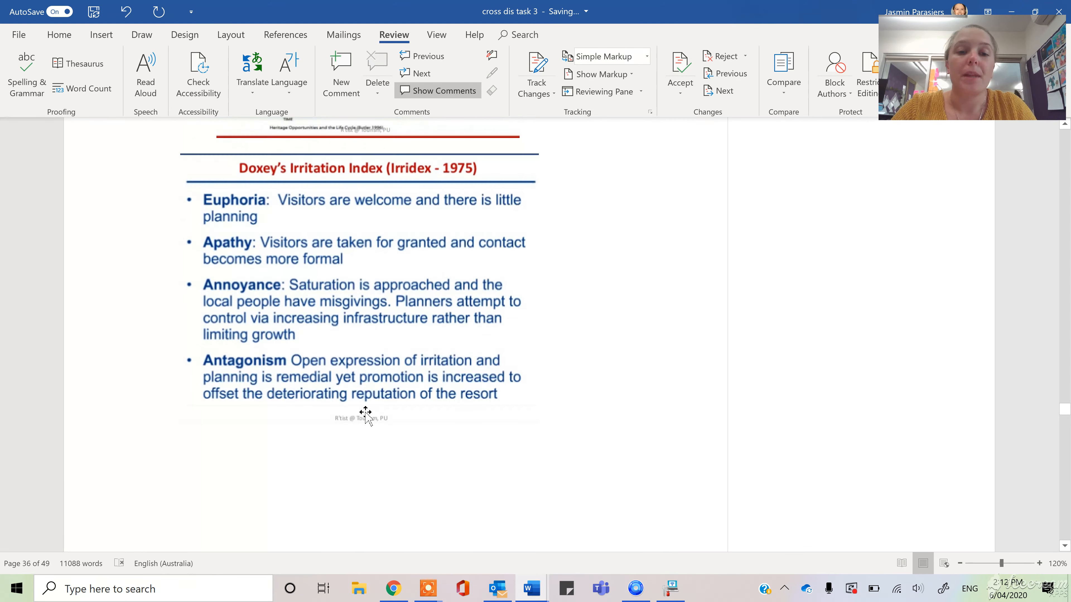
{"action": "scroll", "scroll_direction": "down", "scroll_amount": 3}
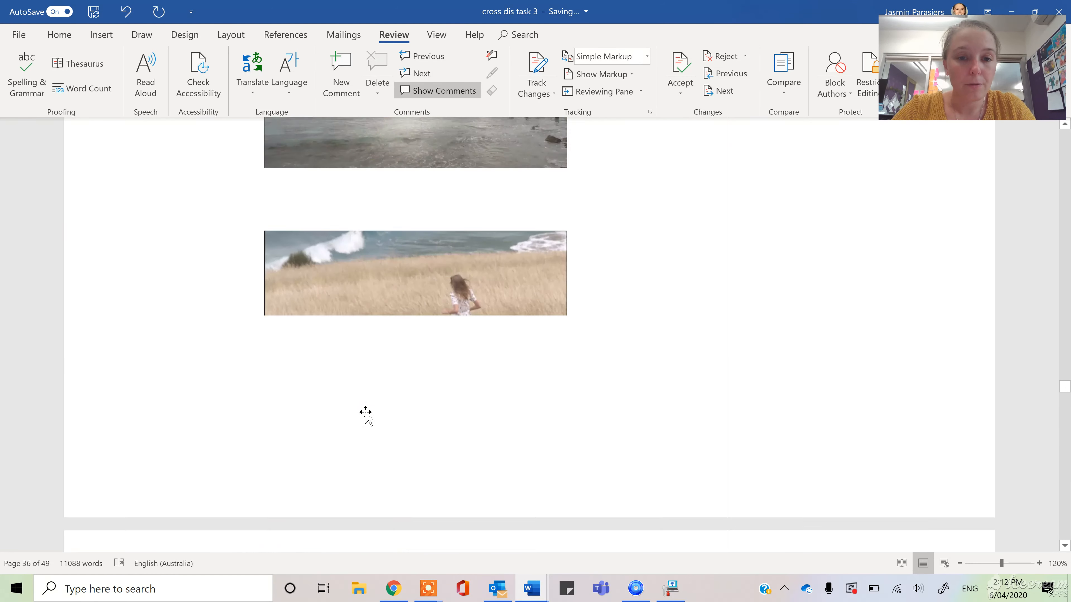
{"action": "scroll", "scroll_direction": "down", "scroll_amount": 3}
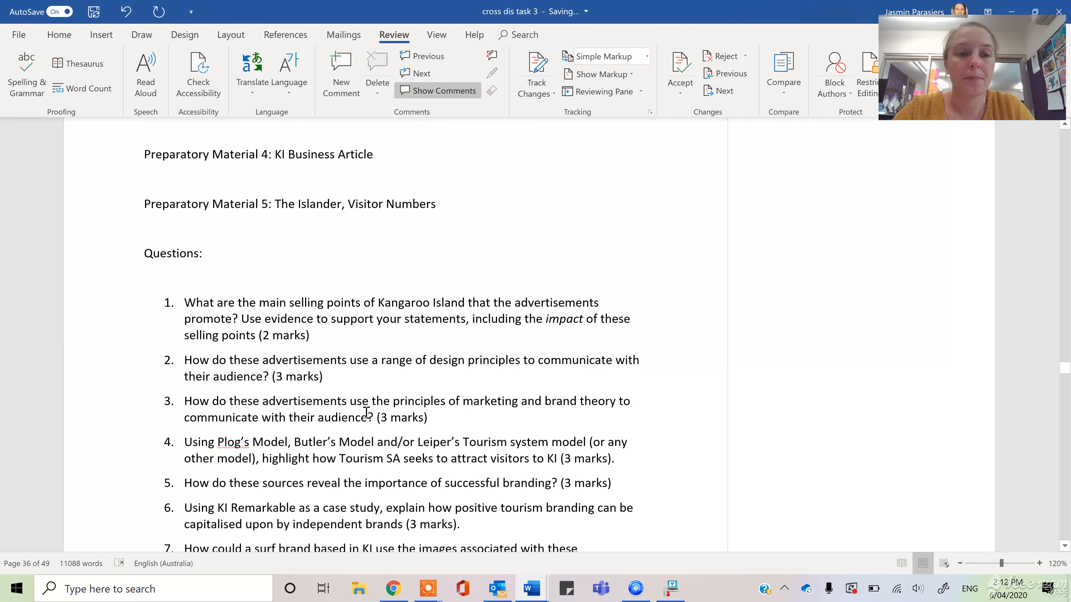
Scroll through question 1 and the first source articles with their comments.
{"action": "scroll", "scroll_direction": "down", "scroll_amount": 3}
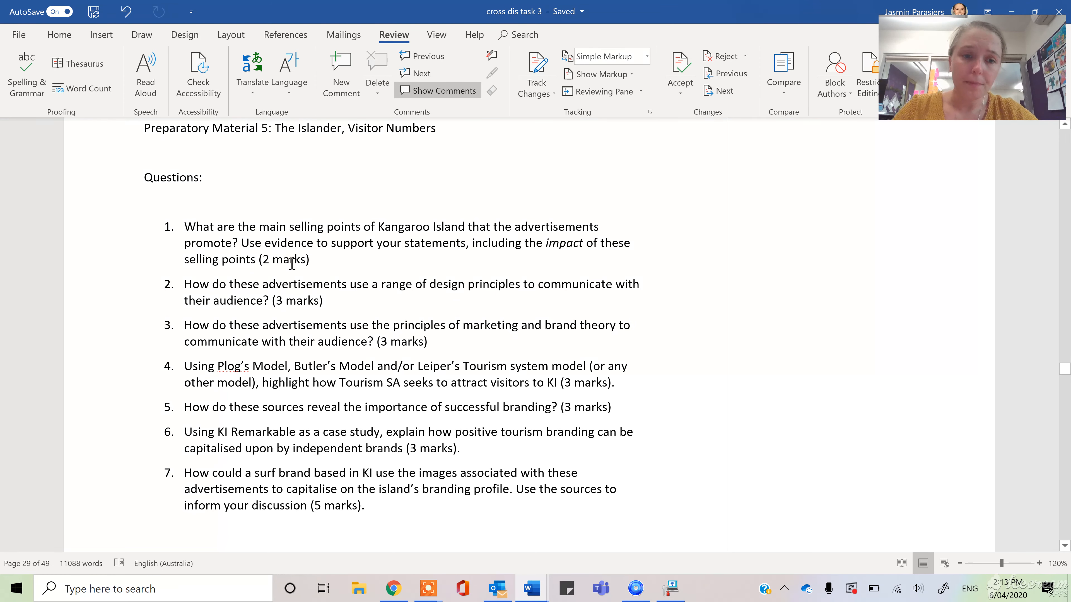
{"action": "mouse_move", "coordinate": [240, 240]}
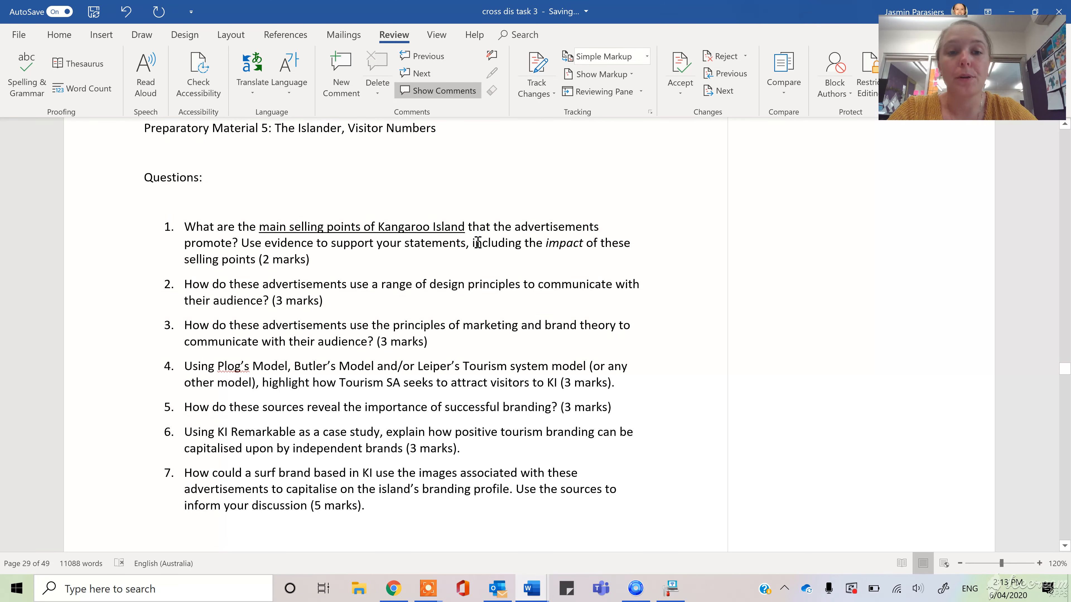
{"action": "scroll", "scroll_direction": "down", "scroll_amount": 3}
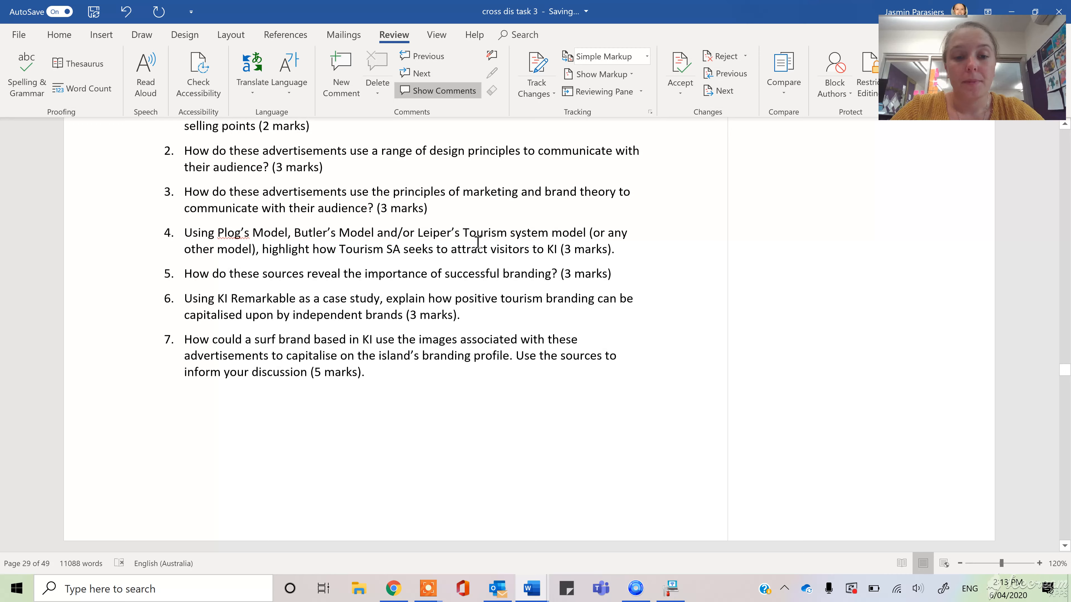
{"action": "scroll", "scroll_direction": "up", "scroll_amount": 3}
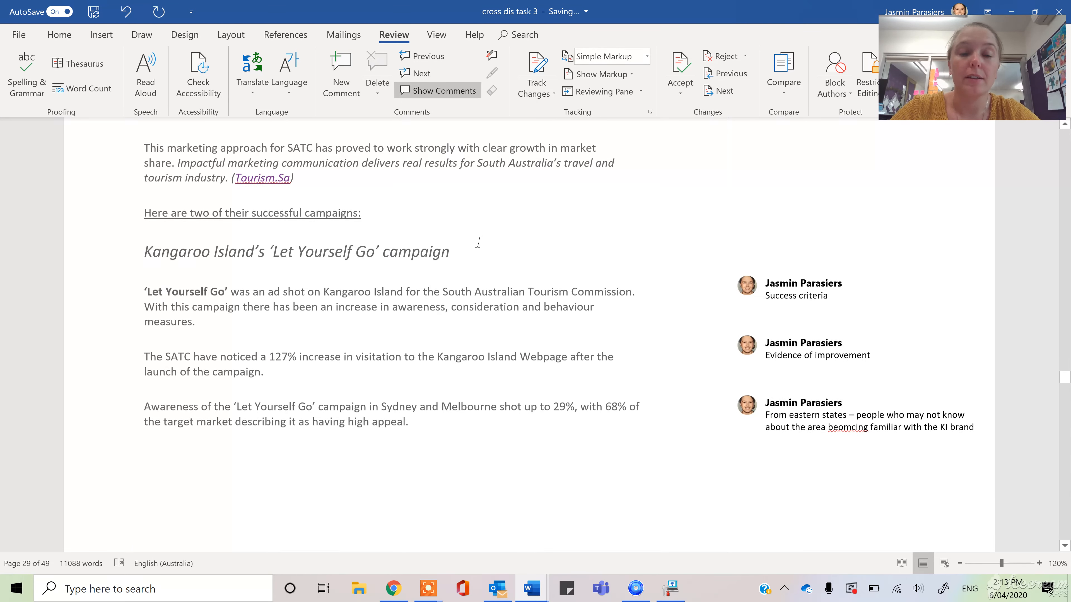
{"action": "scroll", "scroll_direction": "down", "scroll_amount": 3}
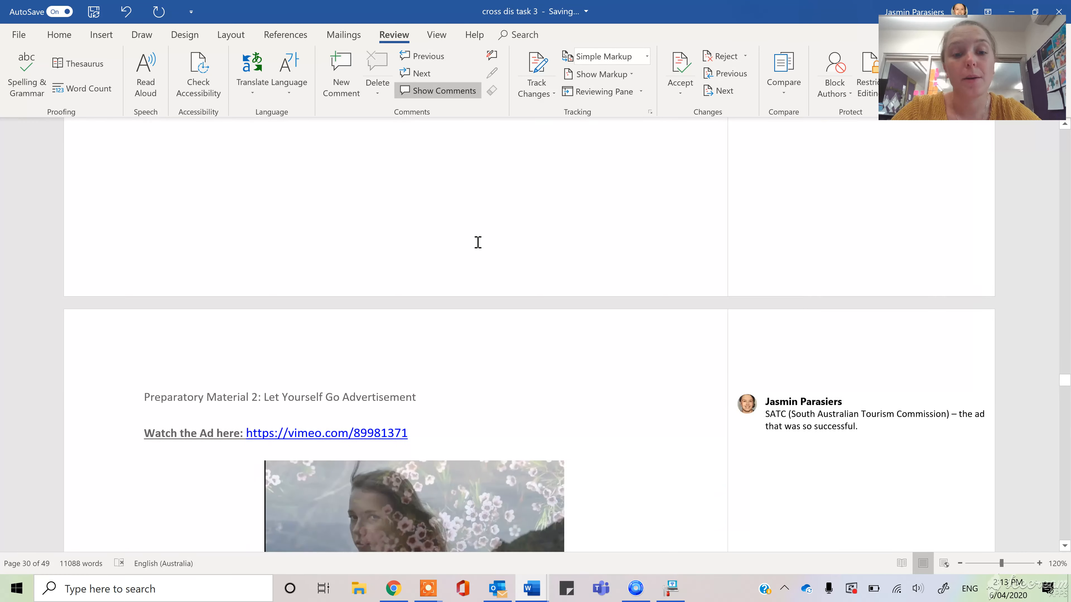
{"action": "scroll", "scroll_direction": "down", "scroll_amount": 3}
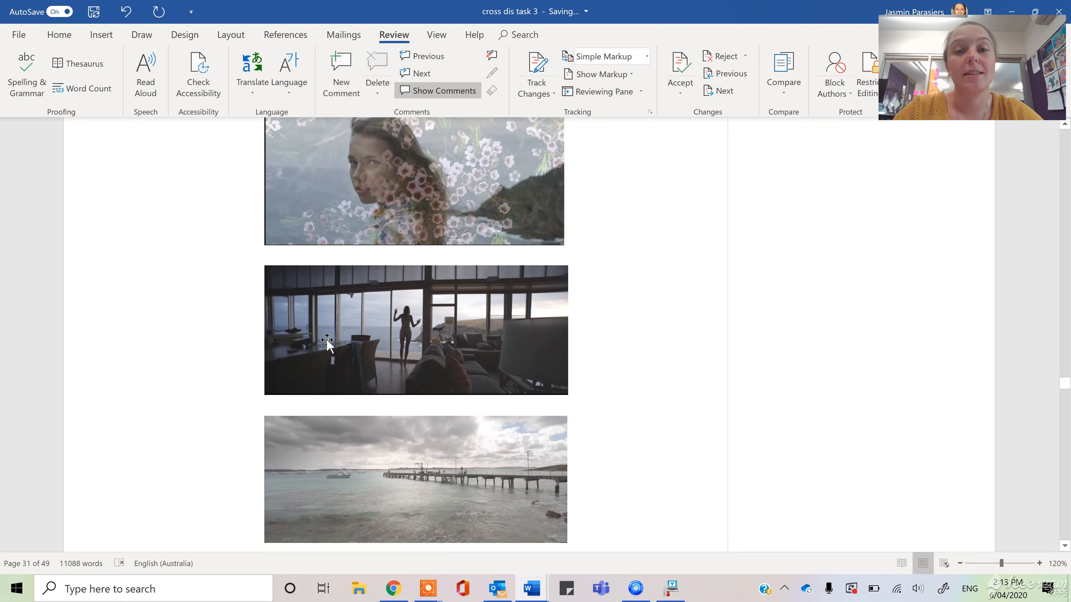
{"action": "scroll", "scroll_direction": "down", "scroll_amount": 3}
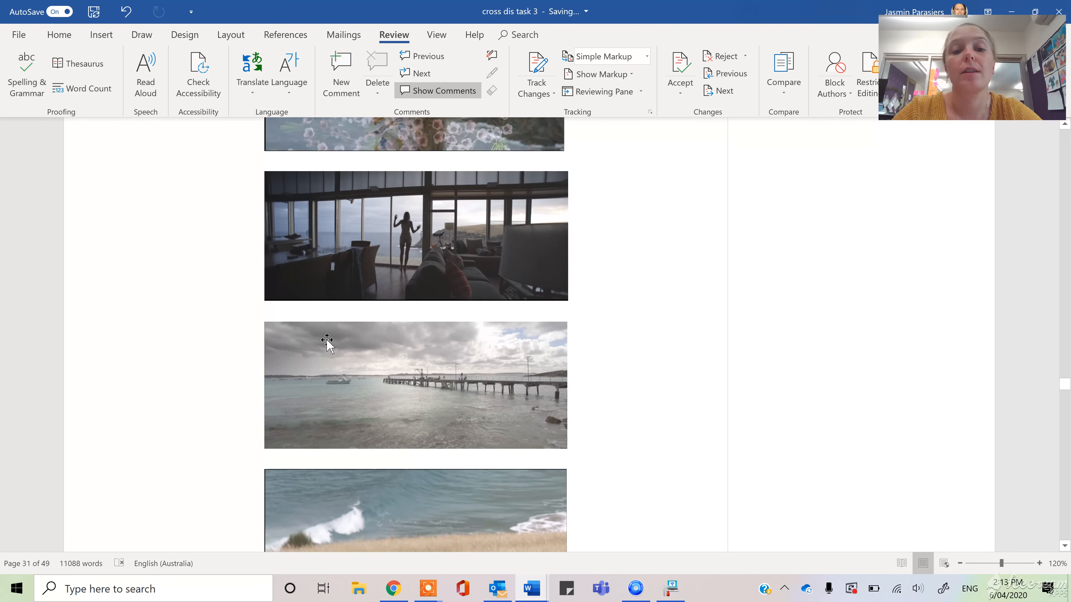
{"action": "scroll", "scroll_direction": "down", "scroll_amount": 3}
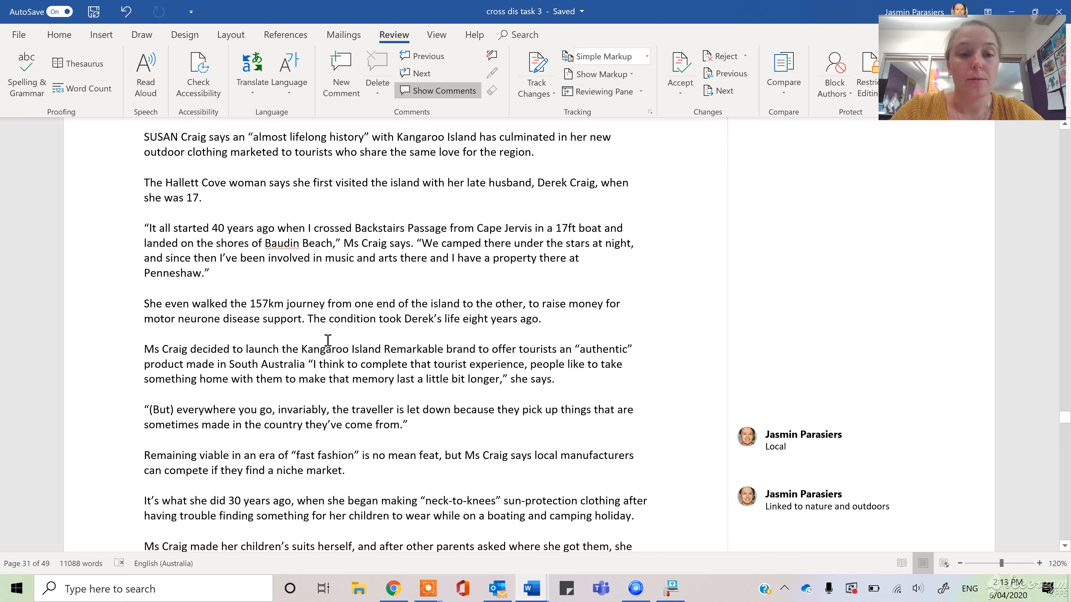
{"action": "scroll", "scroll_direction": "up", "scroll_amount": 3}
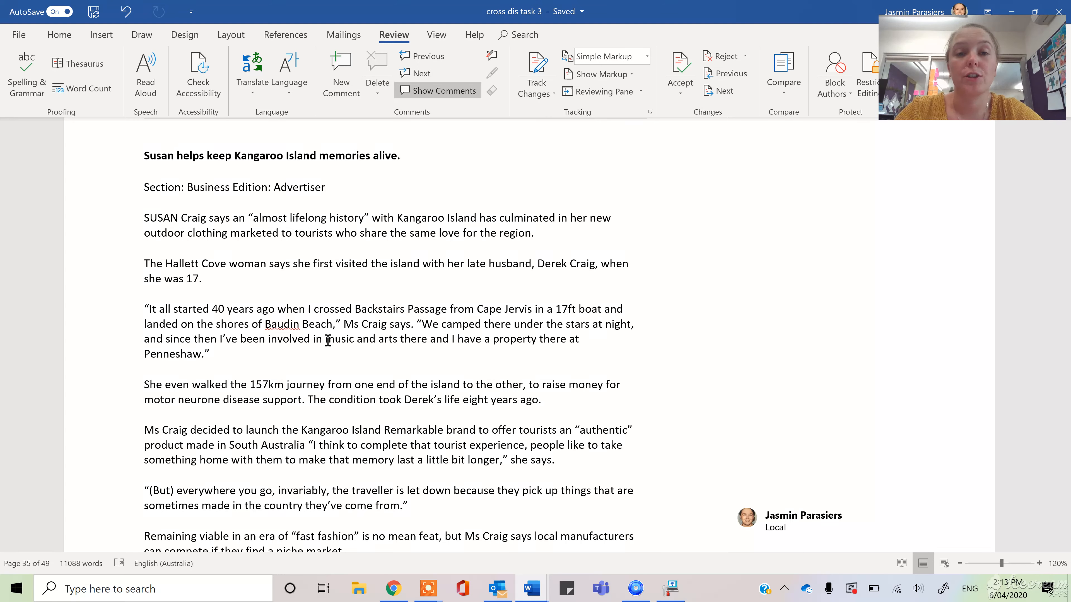
Continue down through the Islander article to the beach photograph below it.
{"action": "scroll", "scroll_direction": "down", "scroll_amount": 3}
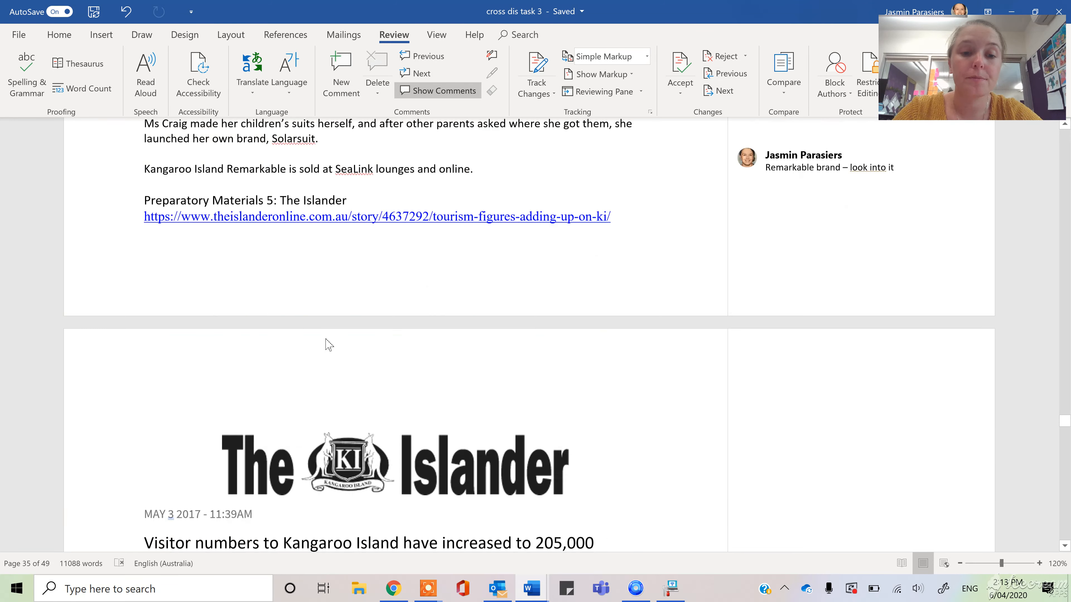
{"action": "scroll", "scroll_direction": "down", "scroll_amount": 3}
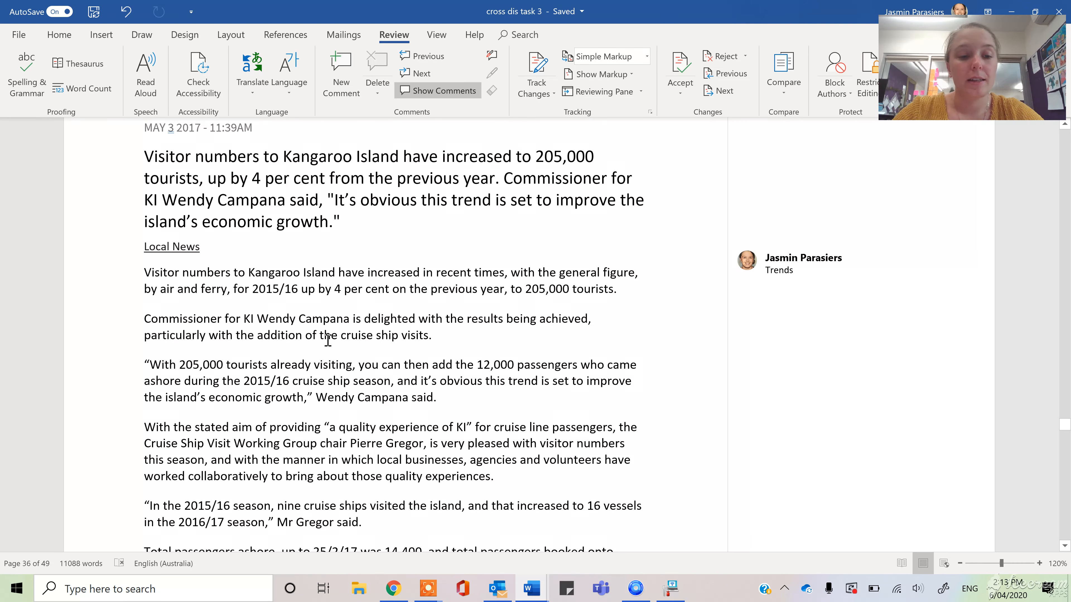
{"action": "scroll", "scroll_direction": "down", "scroll_amount": 3}
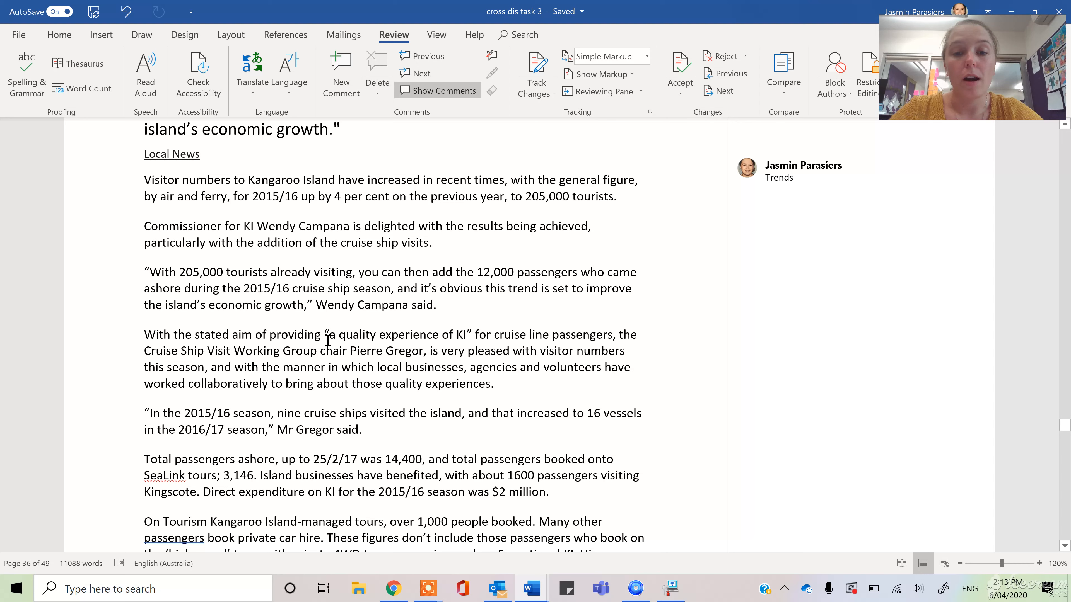
{"action": "scroll", "scroll_direction": "down", "scroll_amount": 3}
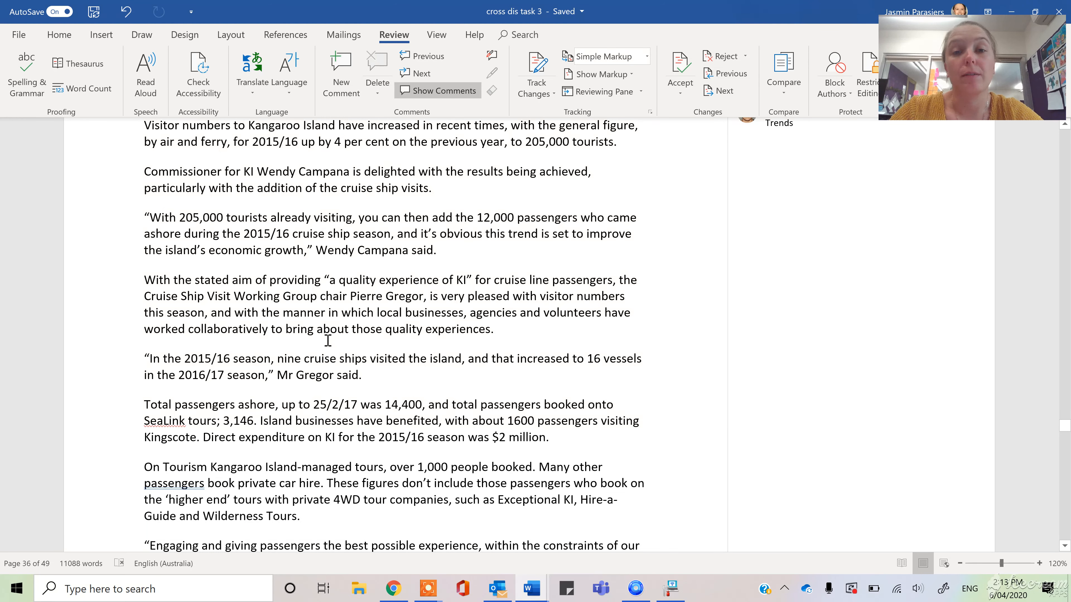
{"action": "scroll", "scroll_direction": "down", "scroll_amount": 3}
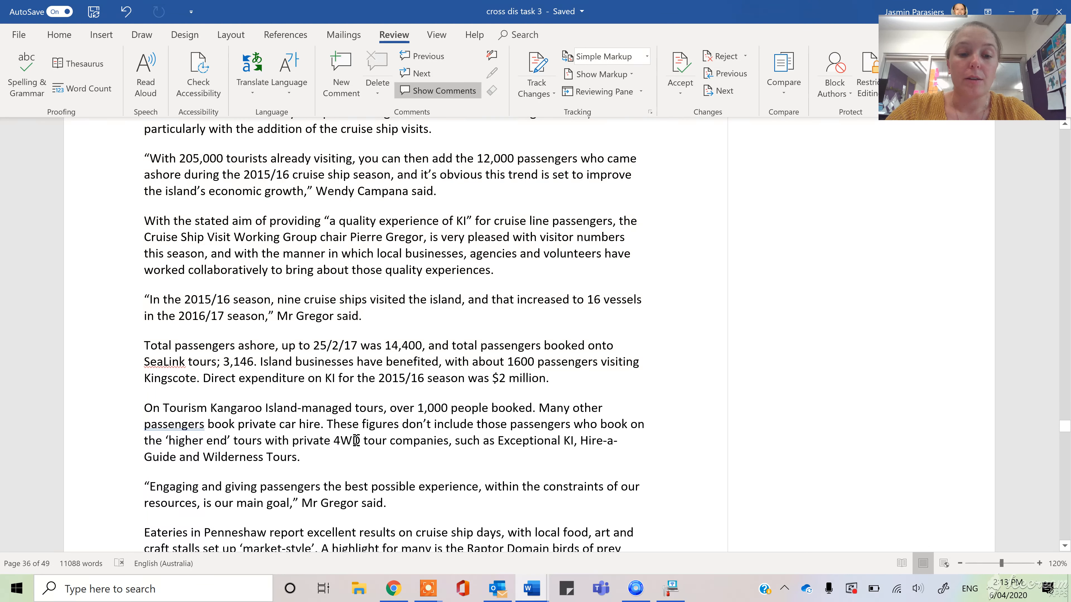
{"action": "scroll", "scroll_direction": "down", "scroll_amount": 3}
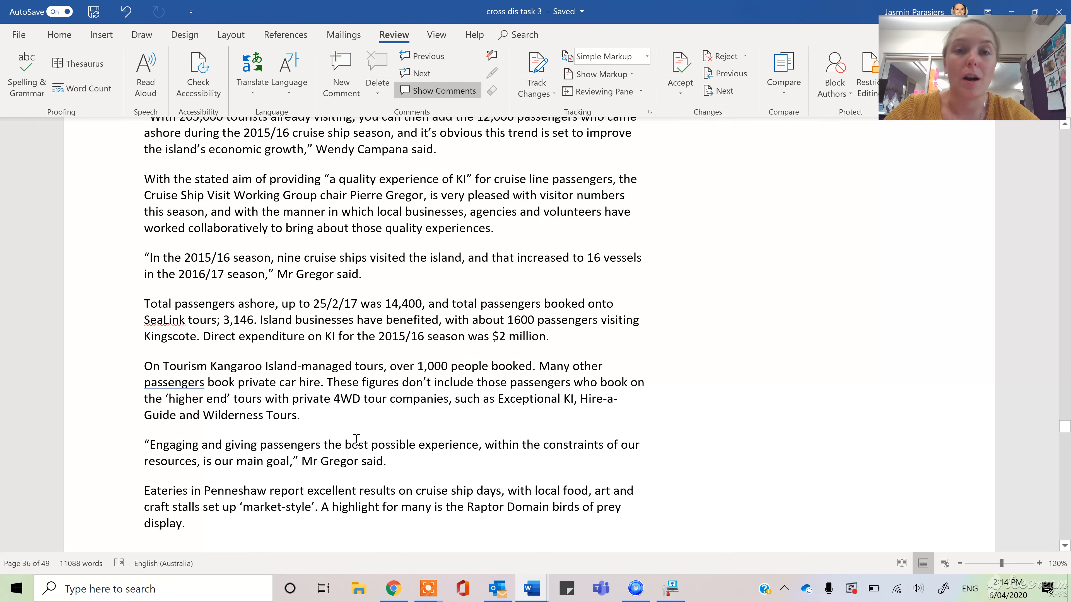
{"action": "scroll", "scroll_direction": "up", "scroll_amount": 3}
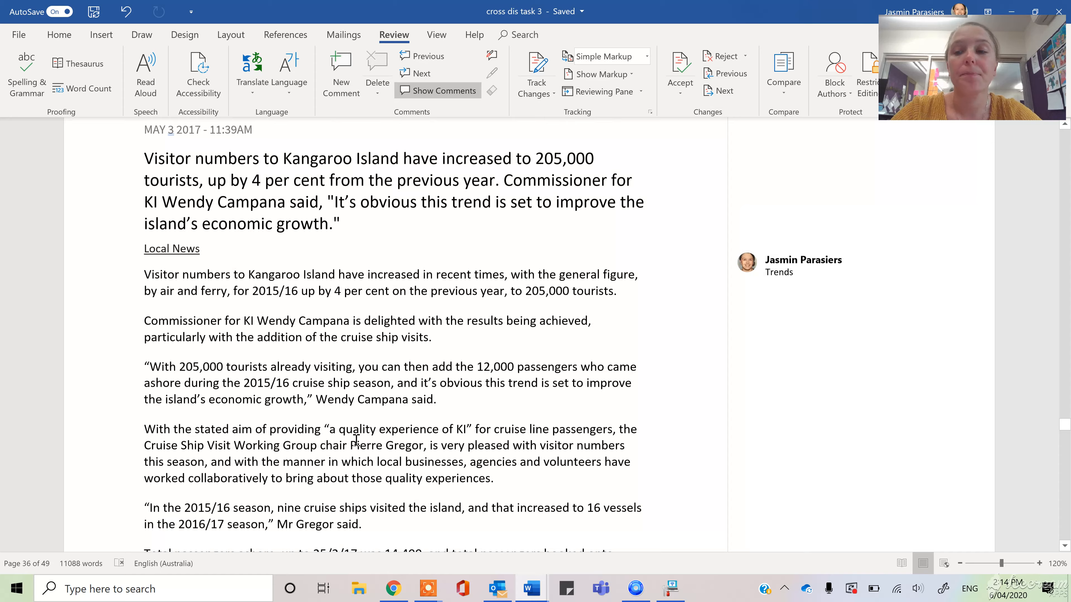
{"action": "scroll", "scroll_direction": "down", "scroll_amount": 3}
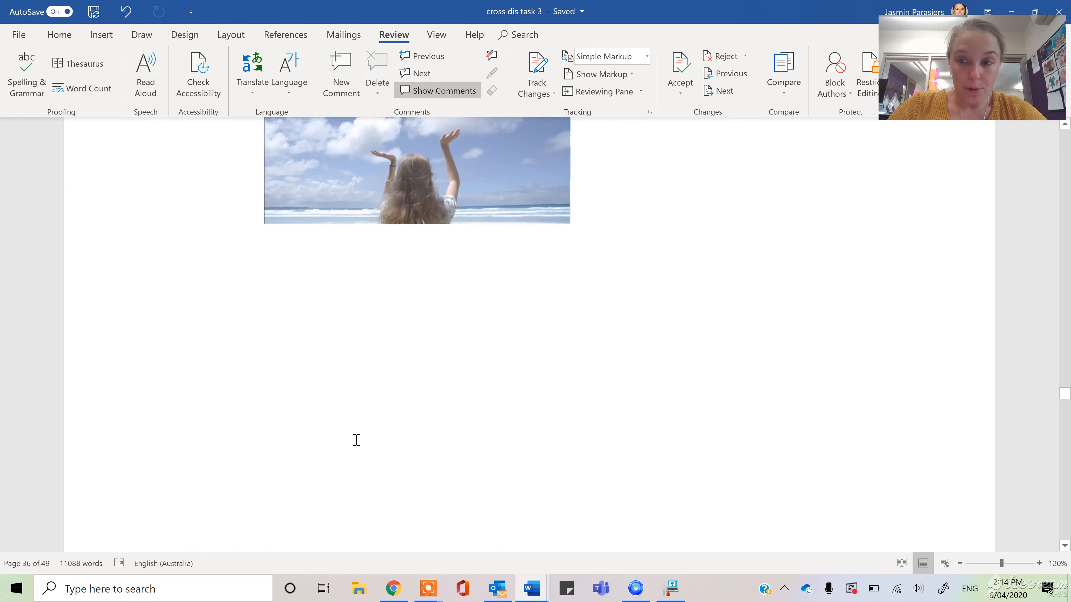
{"action": "scroll", "scroll_direction": "down", "scroll_amount": 3}
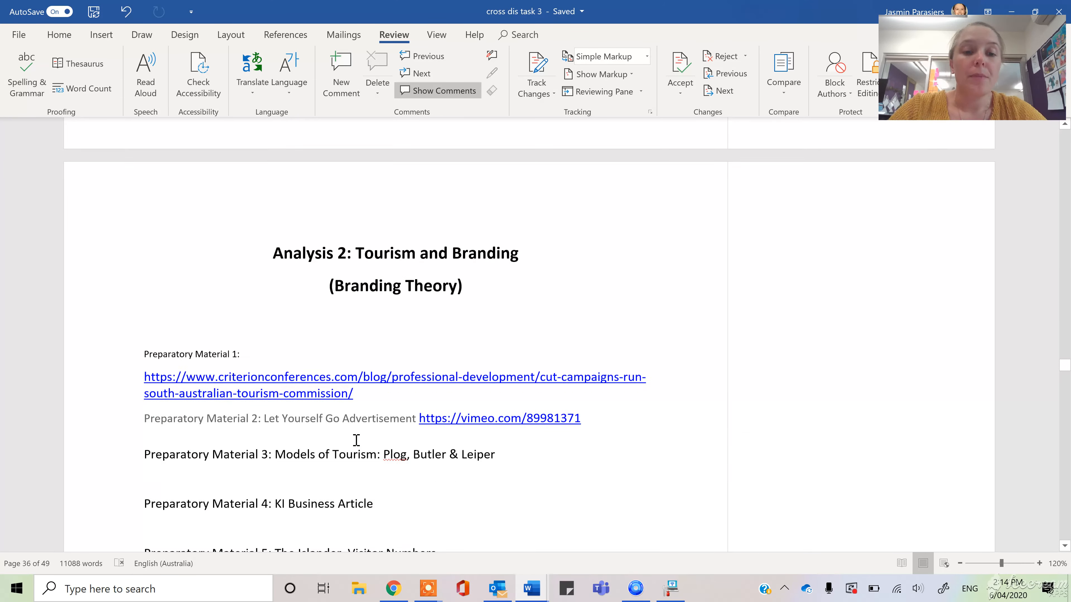
{"action": "scroll", "scroll_direction": "up", "scroll_amount": 3}
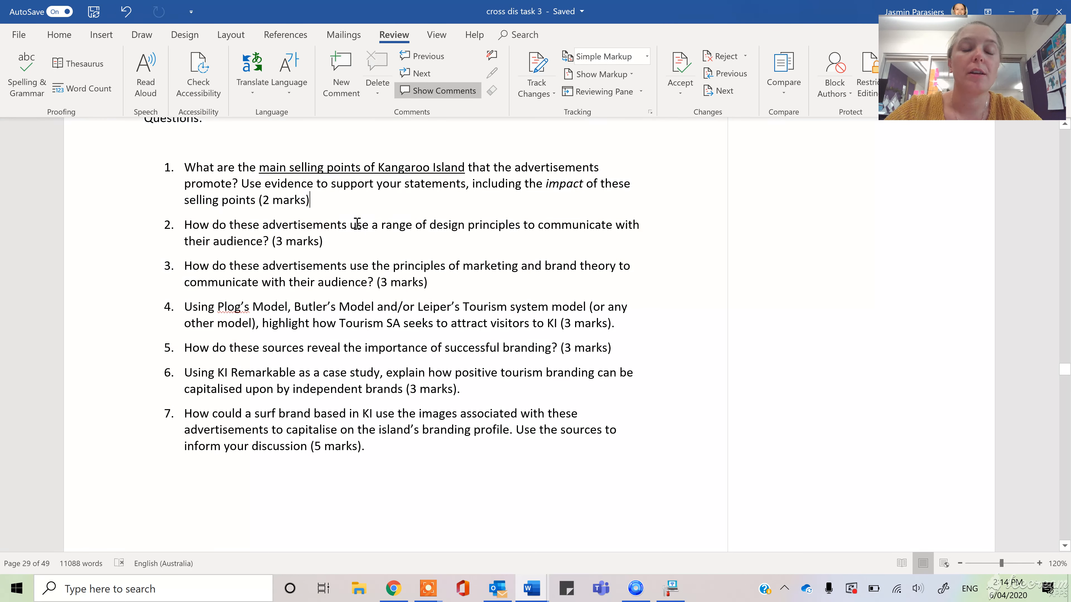
Comment on question 1: 'Natural resources – which ones?' and 'Arts and culture' lines.
{"action": "left_click", "coordinate": [341, 76]}
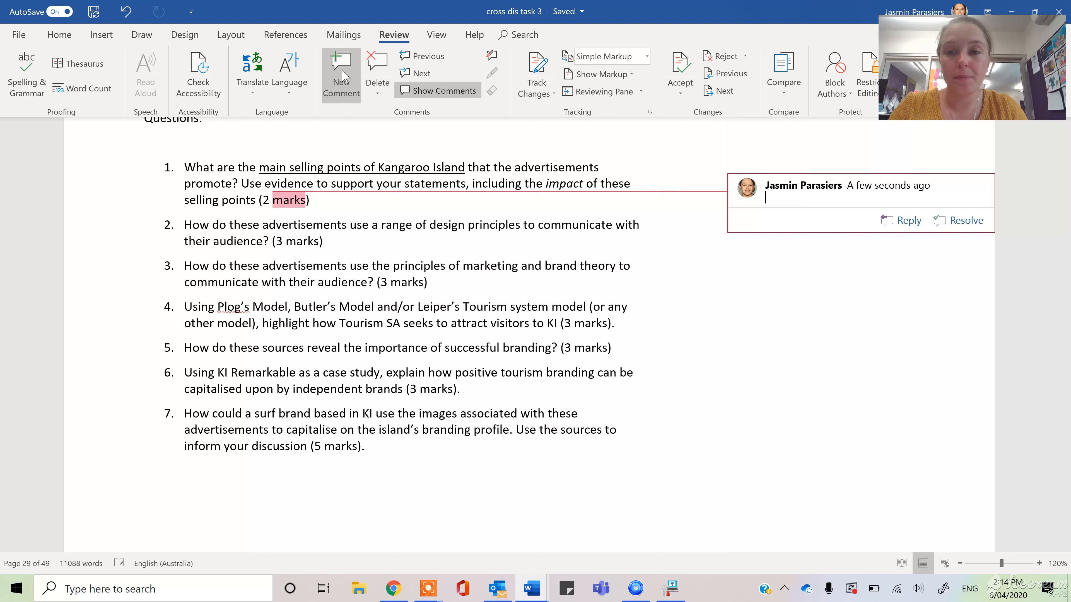
{"action": "type", "text": "Natural resour"}
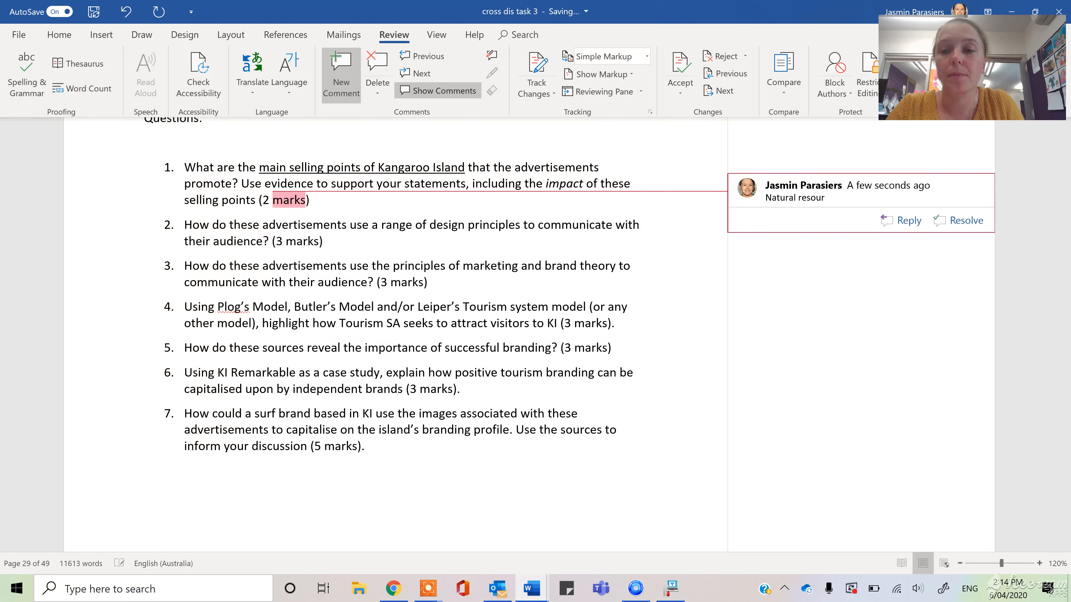
{"action": "type", "text": "ces – which ones?"}
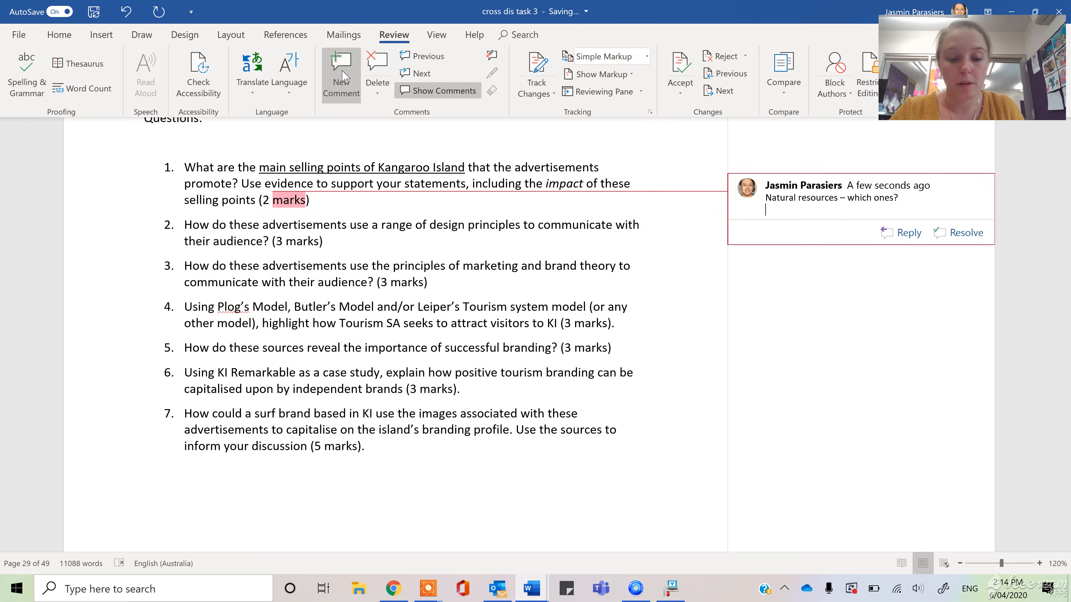
{"action": "type", "text": "Arts and"}
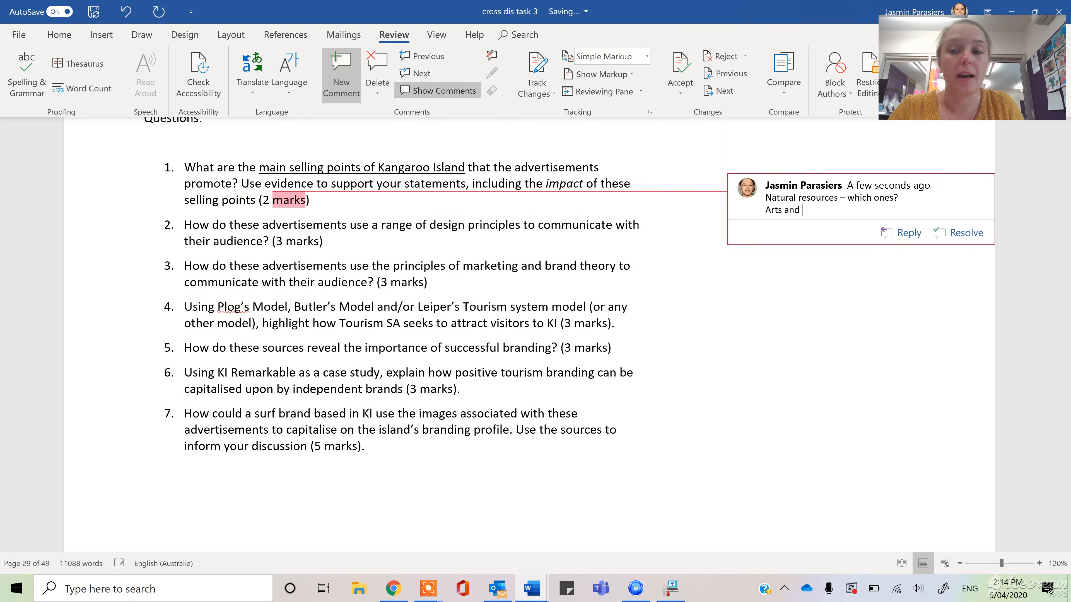
{"action": "type", "text": "culture - what?"}
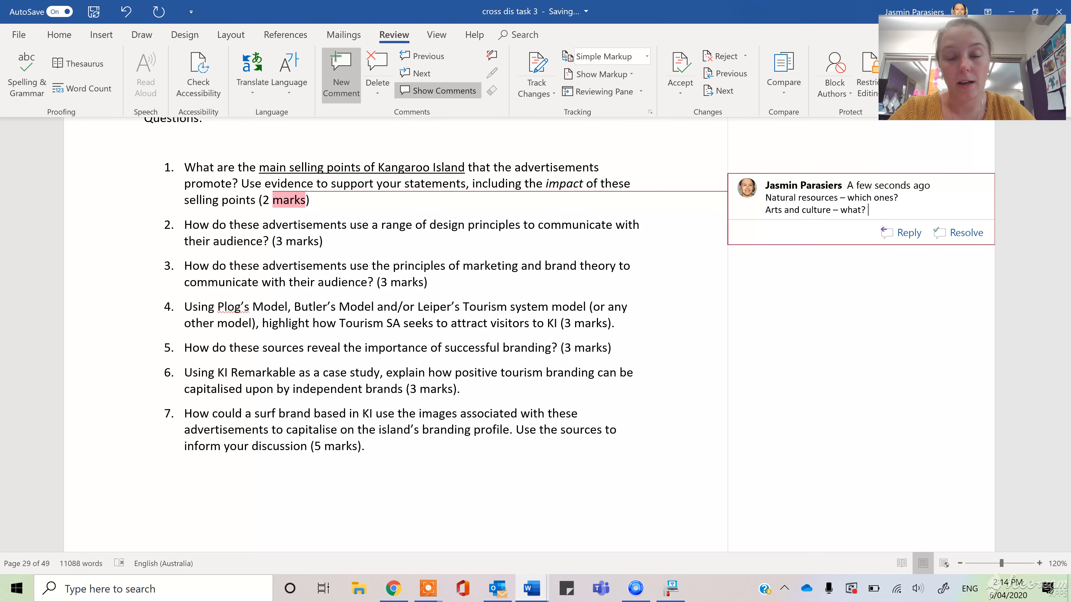
{"action": "key", "text": "enter"}
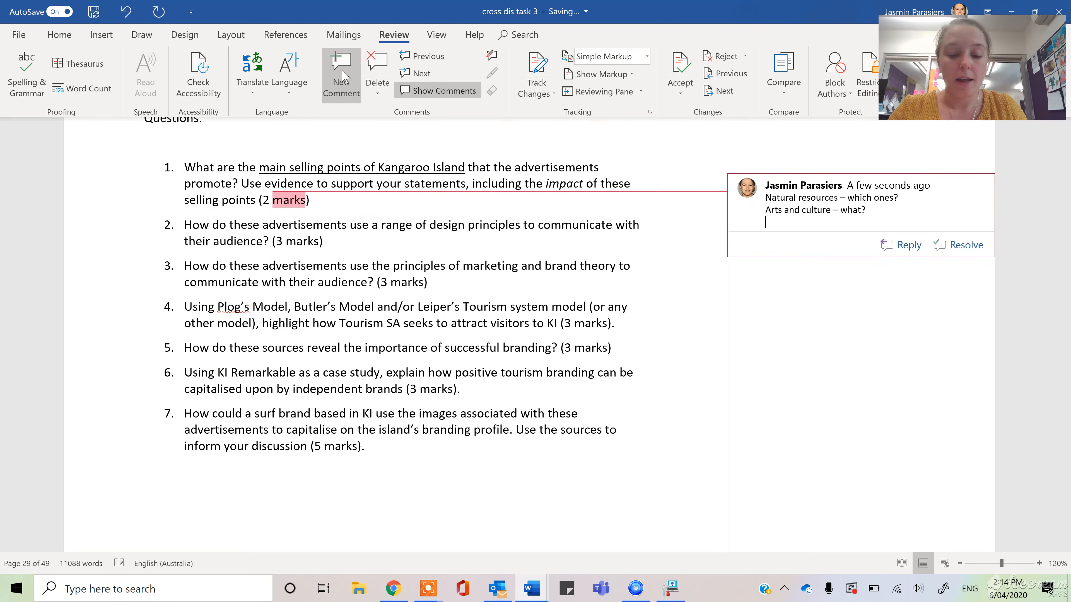
Add the line 'Vibe – atmosphere or experience is KI selling?'.
{"action": "type", "text": "Vibe -"}
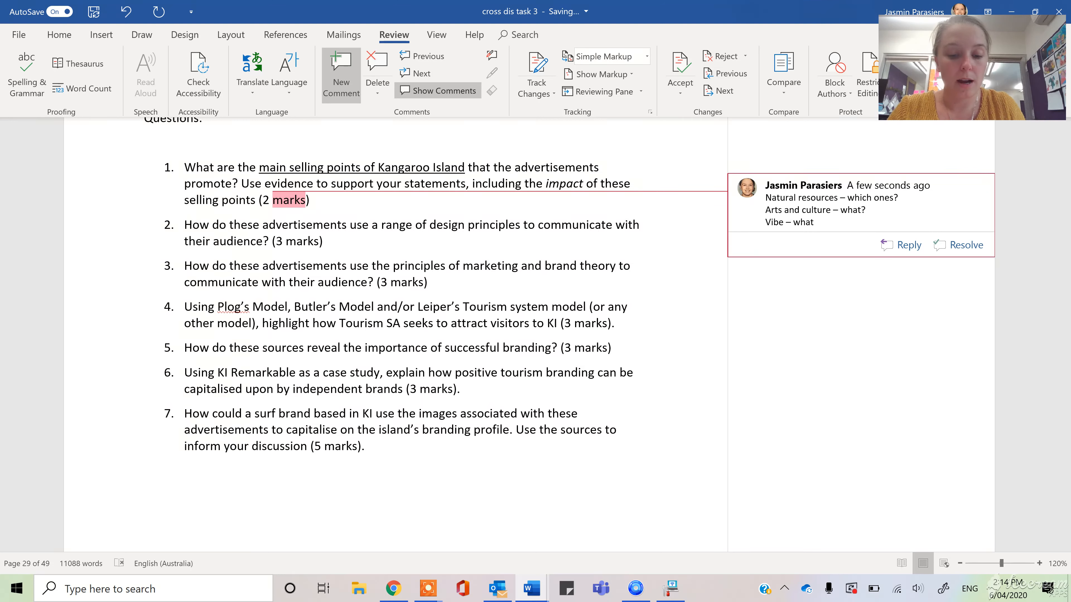
{"action": "type", "text": "atmosphere or e"}
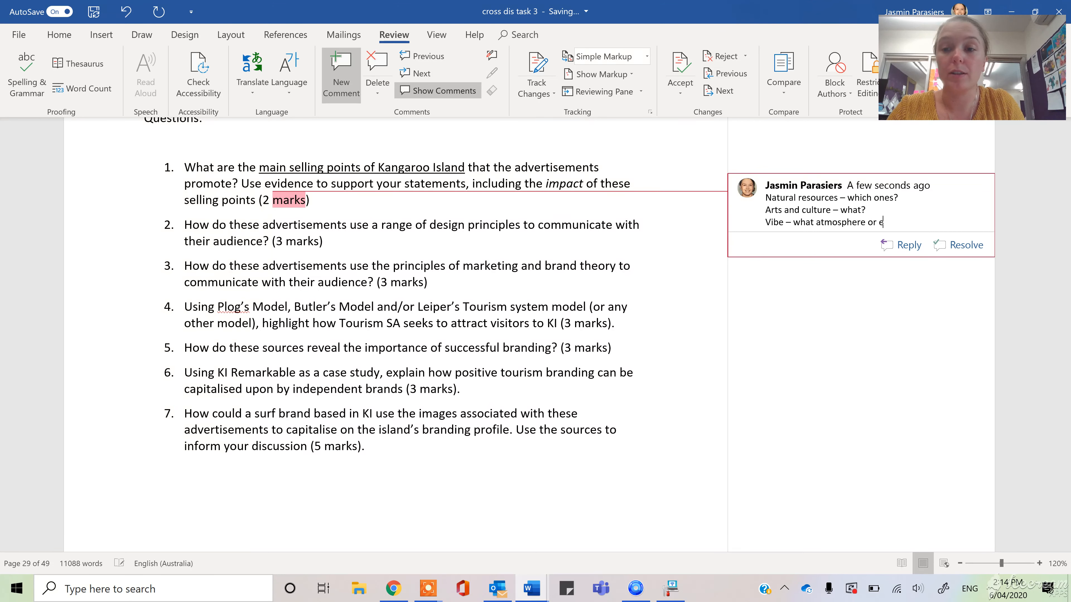
{"action": "type", "text": "xperience is K"}
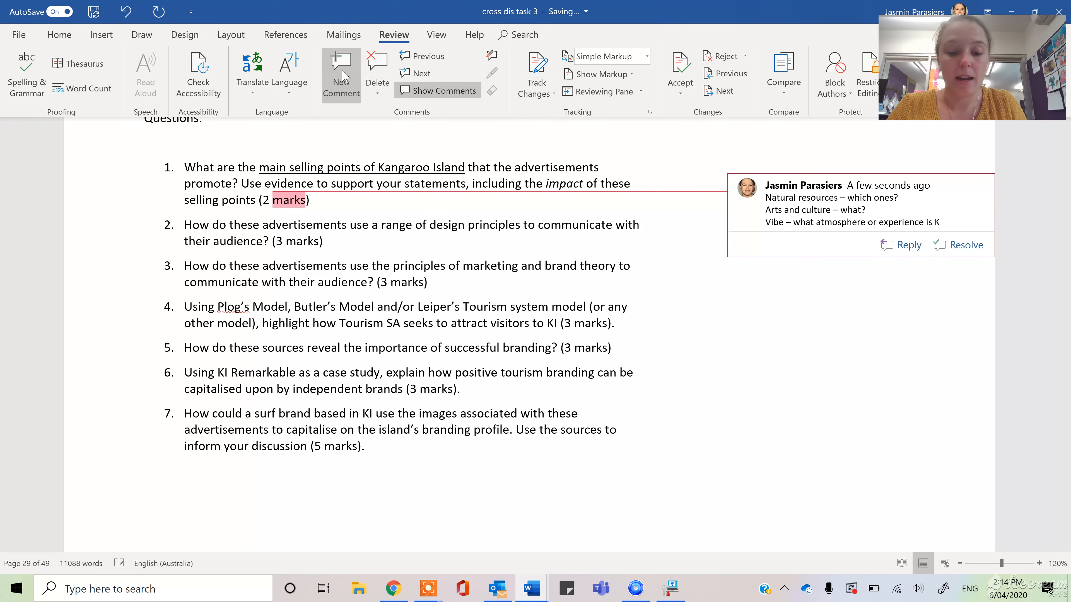
{"action": "type", "text": "KI selling?"}
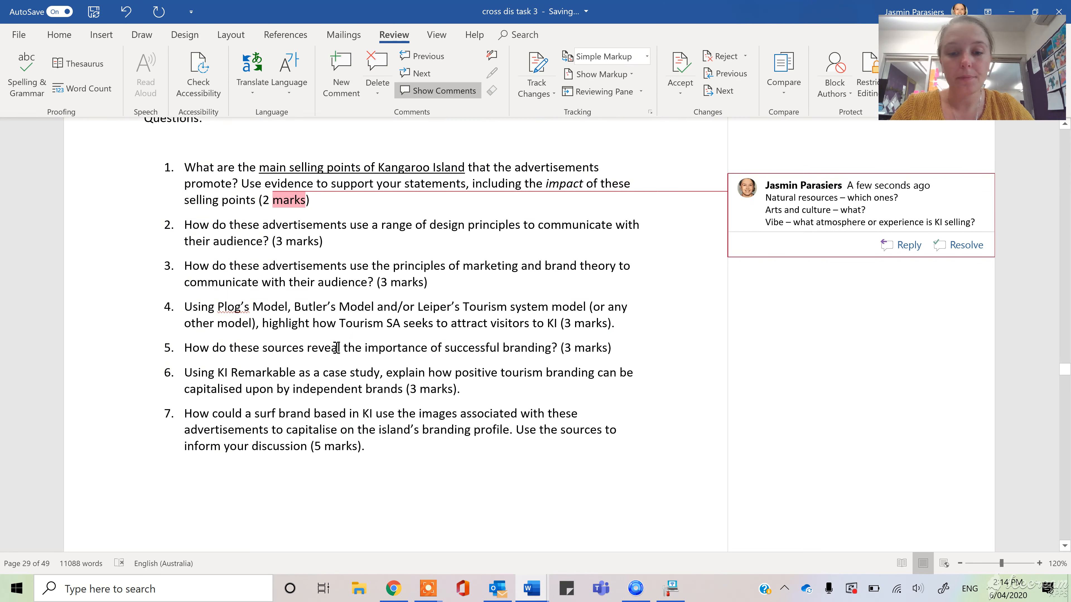
{"action": "mouse_move", "coordinate": [428, 588]}
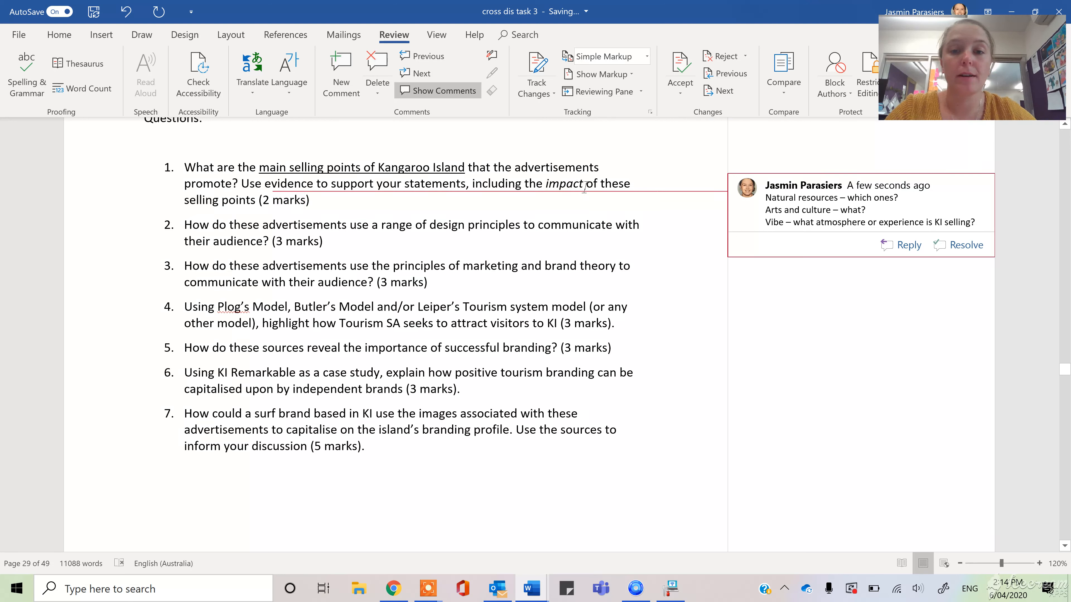
Extend the comment with 'Appeal to the tourist – YES! inc tourist numbers.'.
{"action": "double_click", "coordinate": [289, 200]}
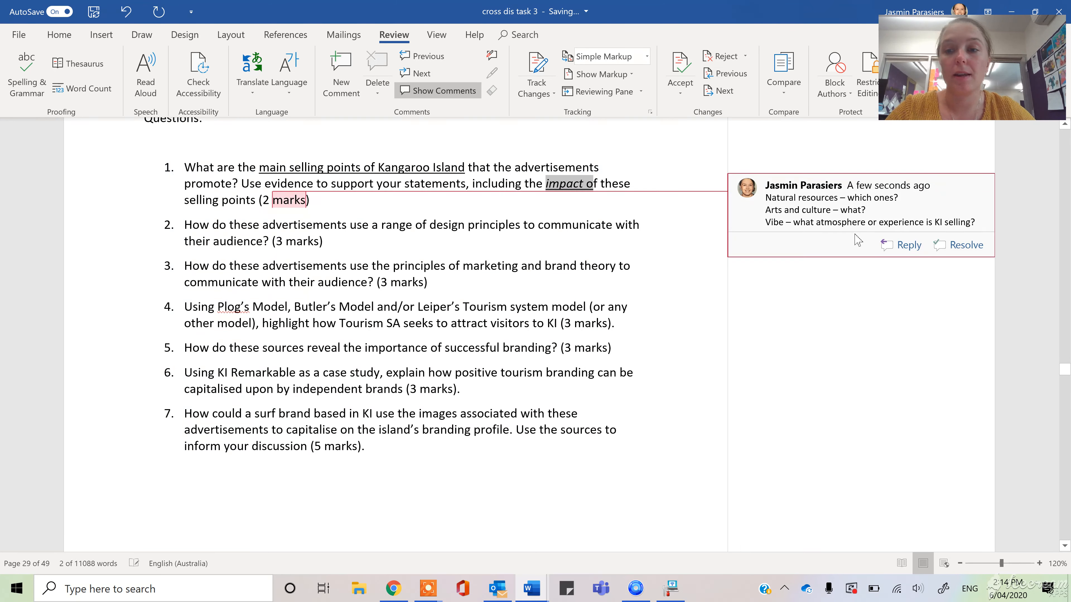
{"action": "left_click", "coordinate": [908, 246]}
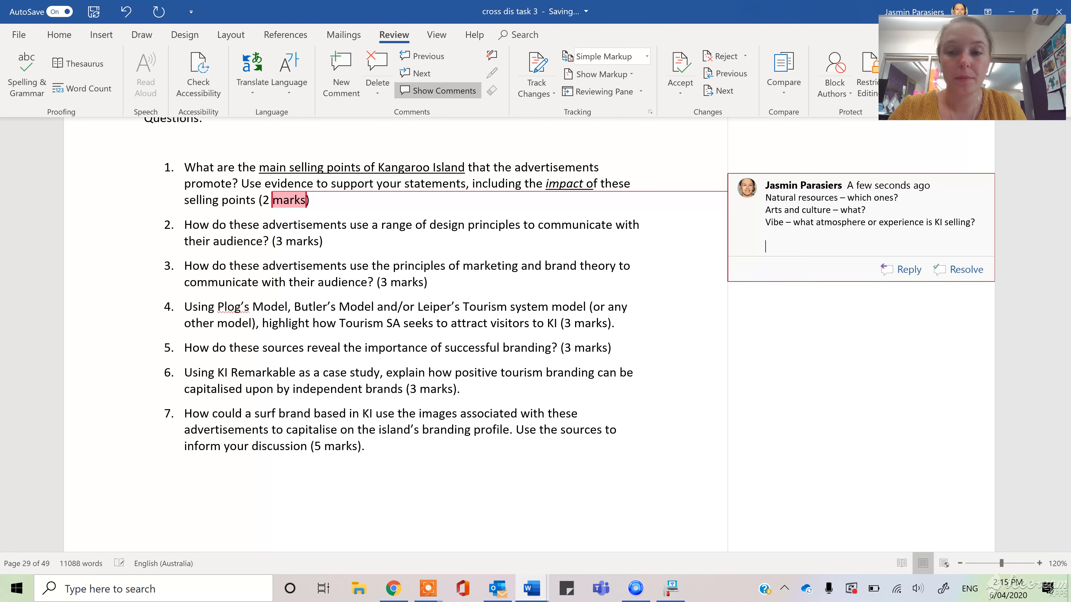
{"action": "type", "text": "Appeal to the"}
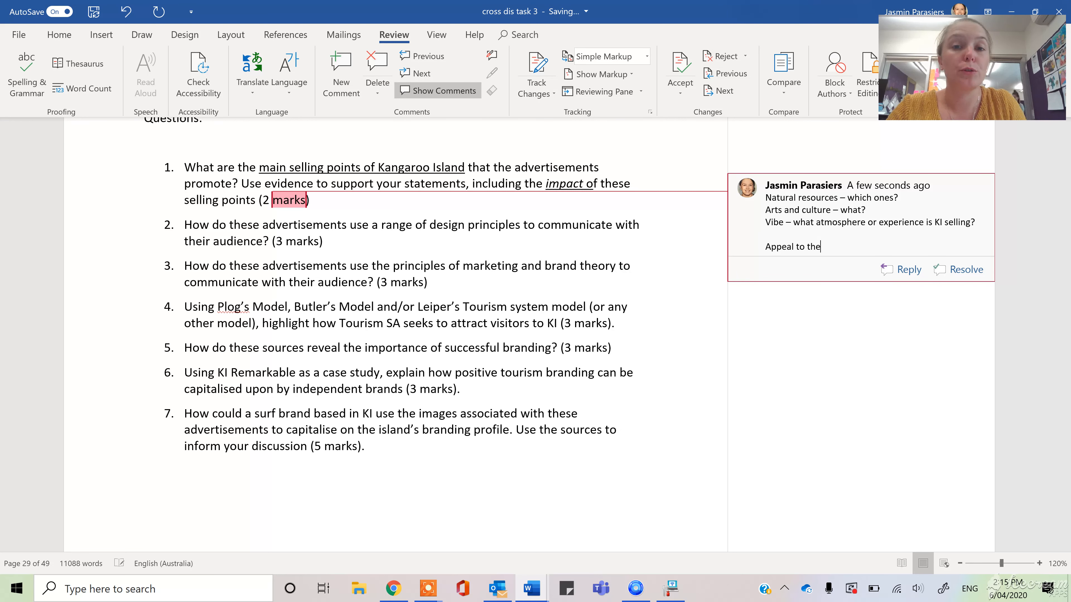
{"action": "type", "text": "tourist -"}
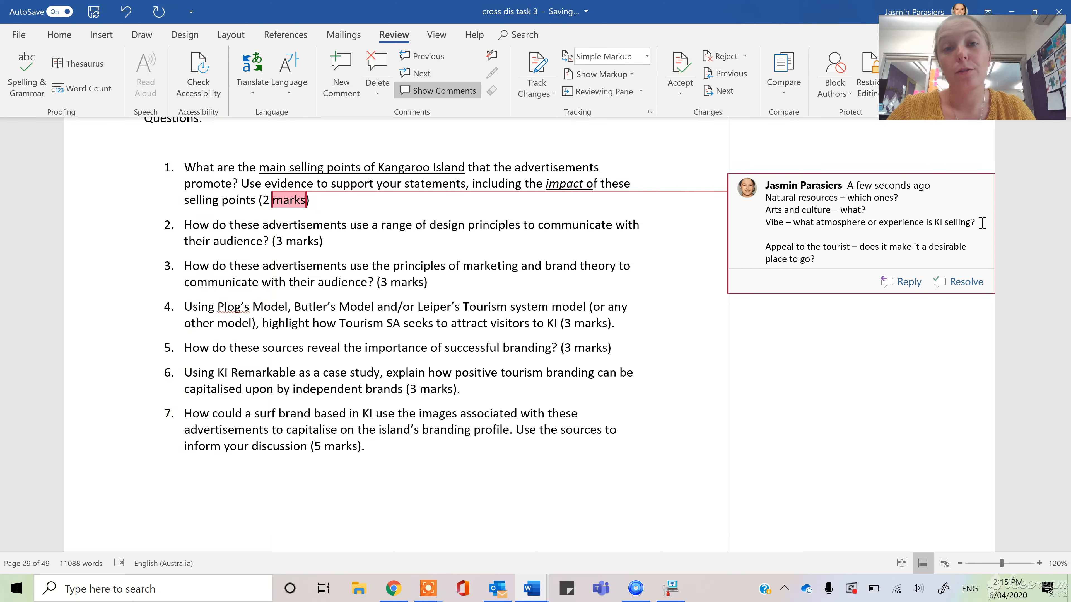
{"action": "type", "text": "YES!"}
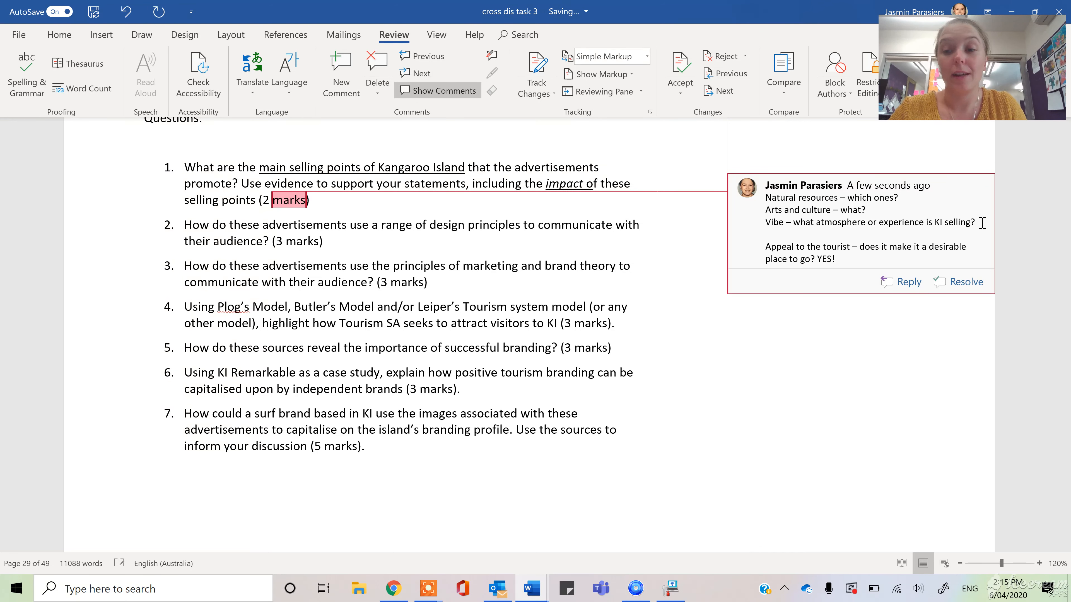
{"action": "type", "text": "inc"}
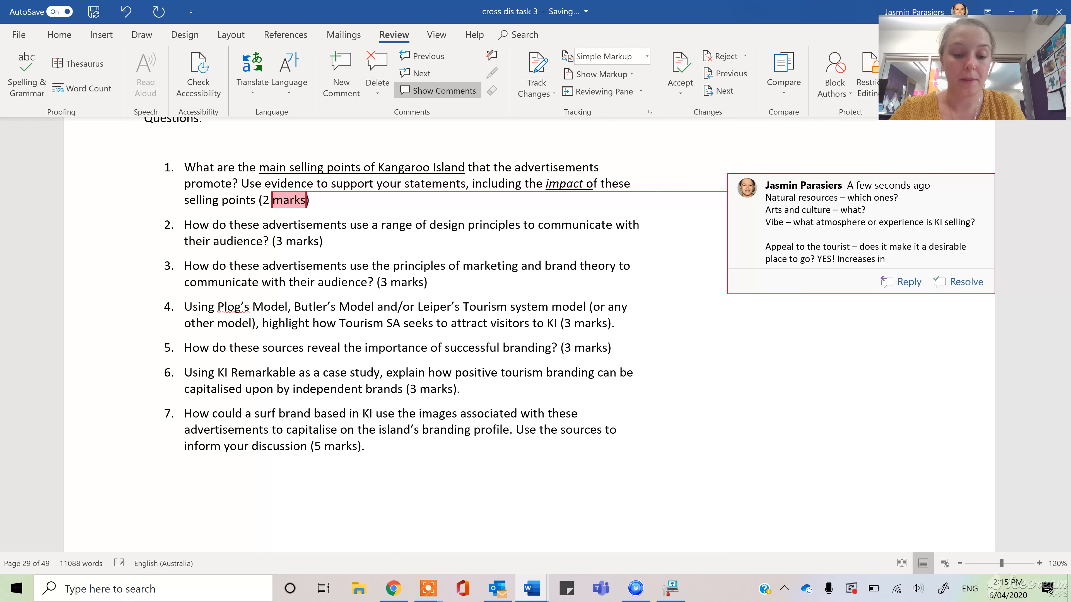
{"action": "type", "text": "tourist numbers."}
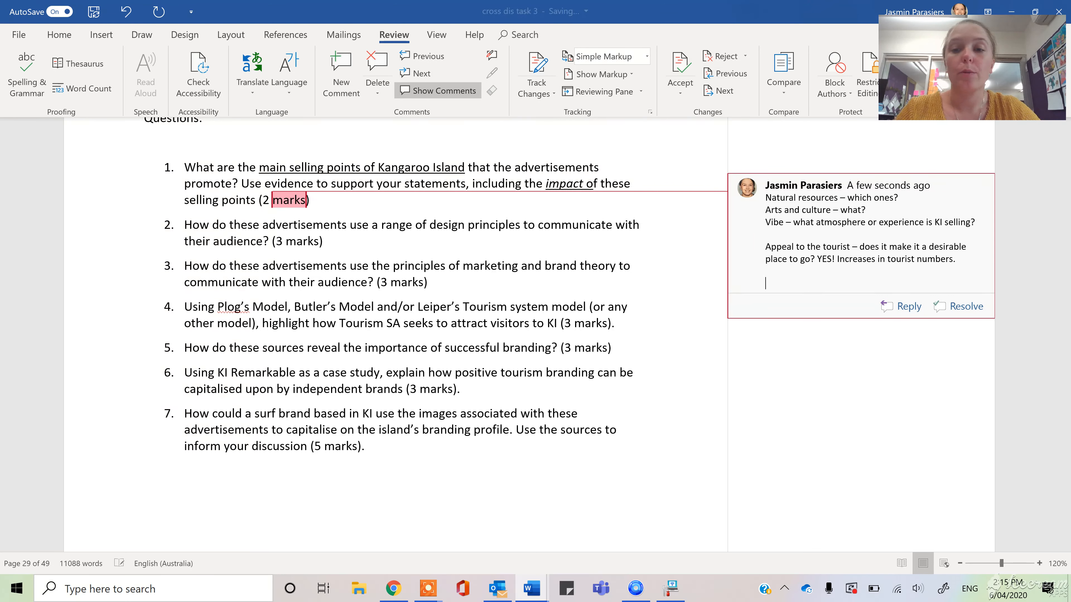
Add the line 'Prior to the bushfires Prior to lockdown..'.
{"action": "type", "text": "Prior to the bush"}
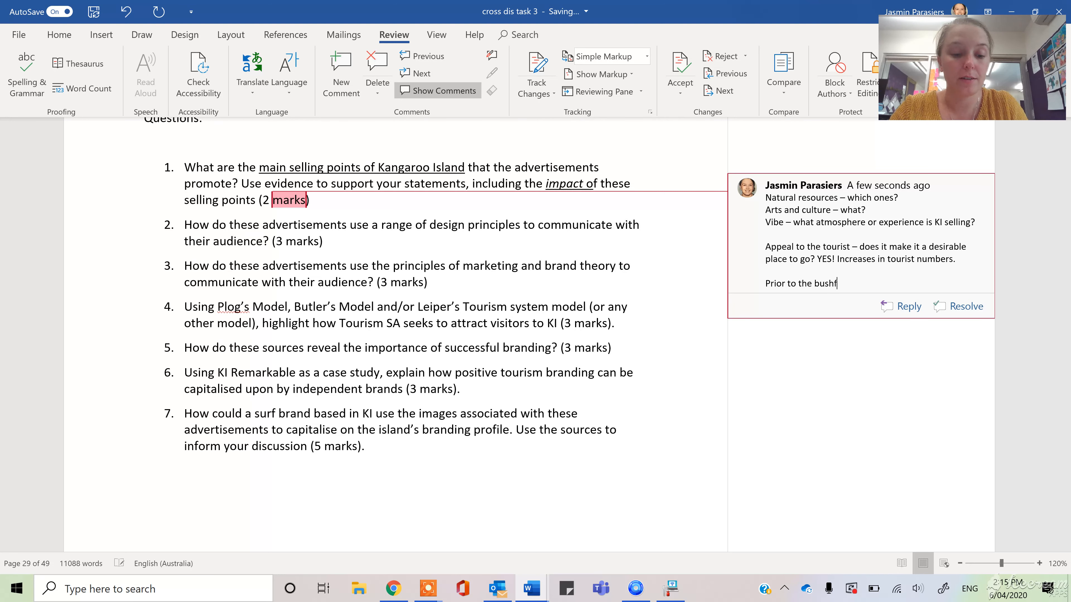
{"action": "type", "text": "fires  Prior"}
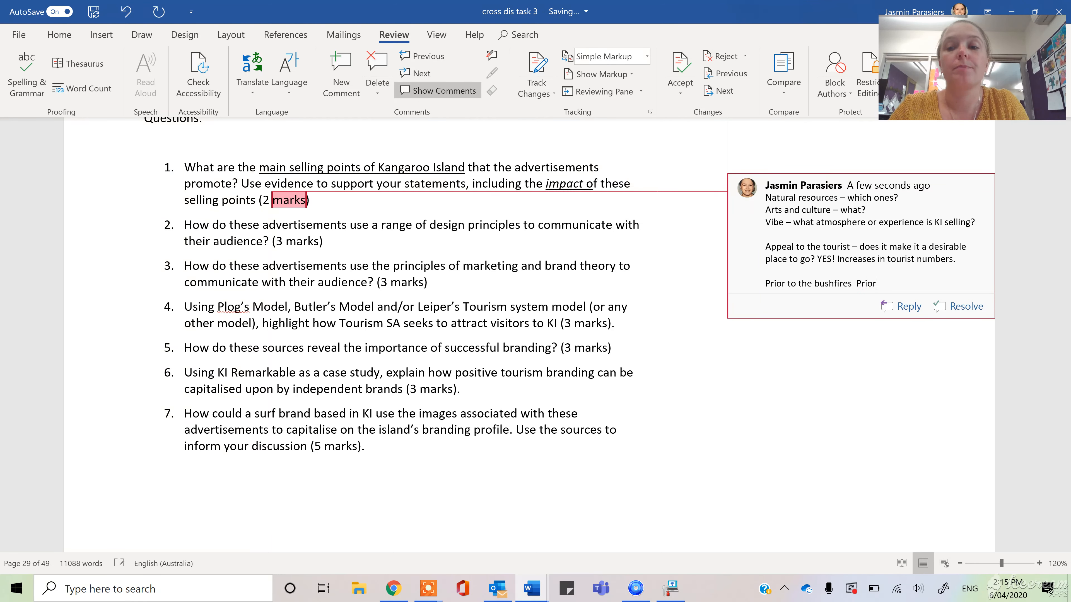
{"action": "type", "text": "to lockdown.."}
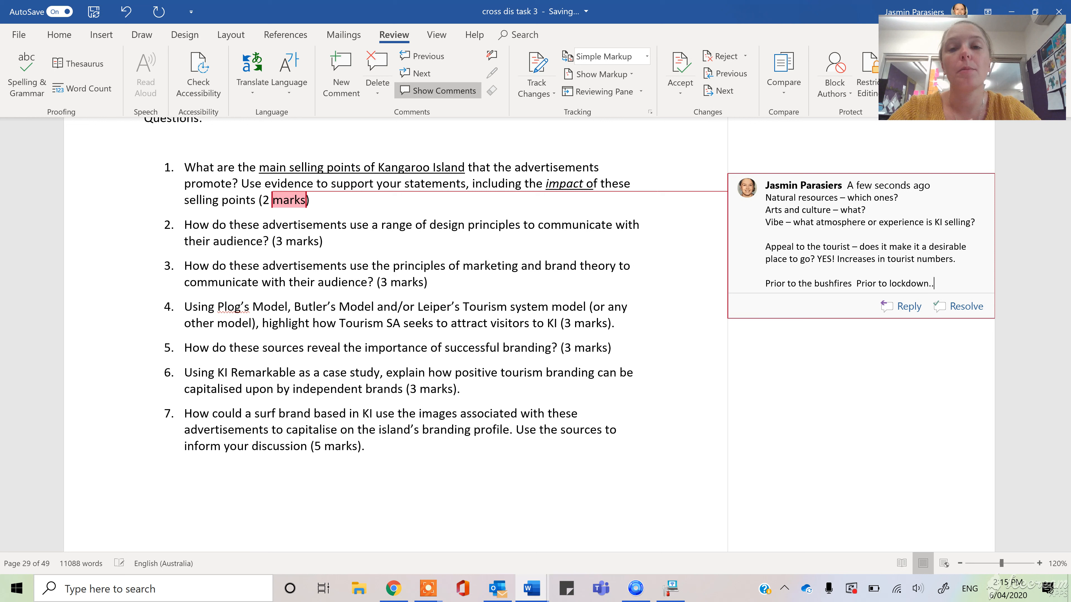